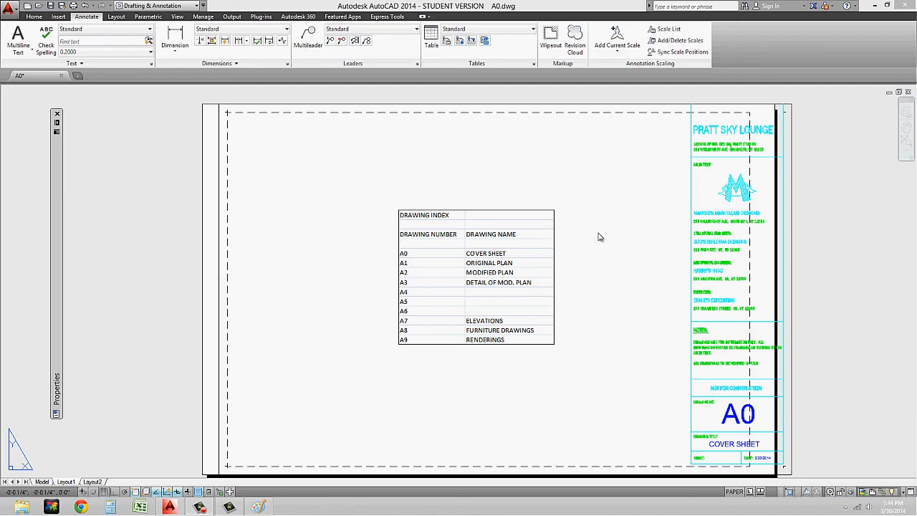
{"action": "mouse_move", "coordinate": [556, 212]}
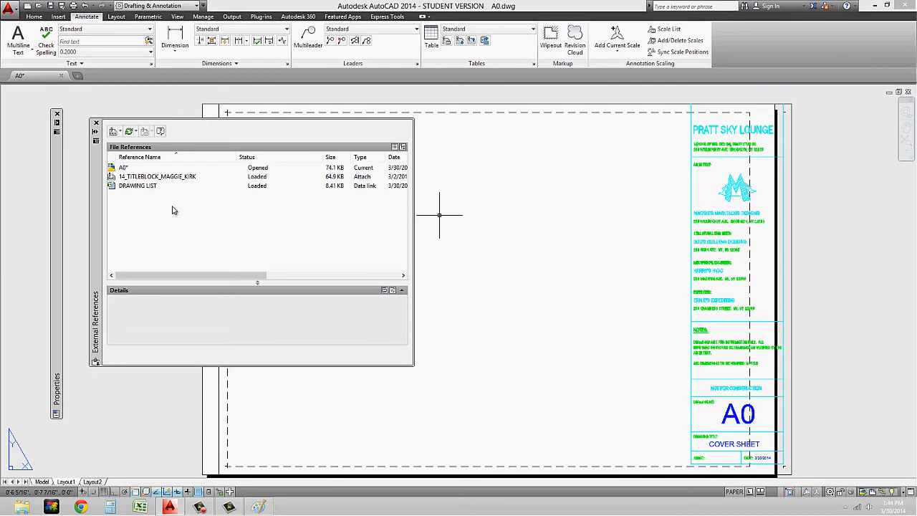
{"action": "mouse_move", "coordinate": [178, 209]}
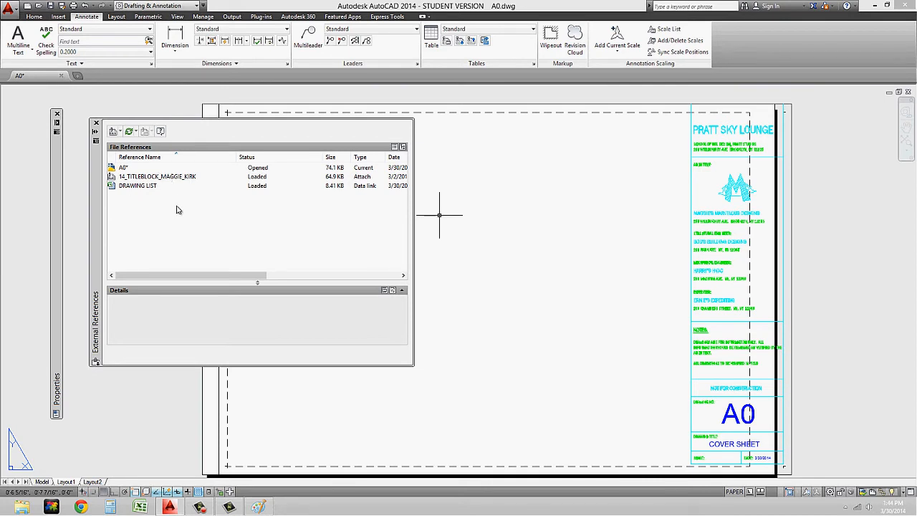
{"action": "mouse_move", "coordinate": [138, 186]}
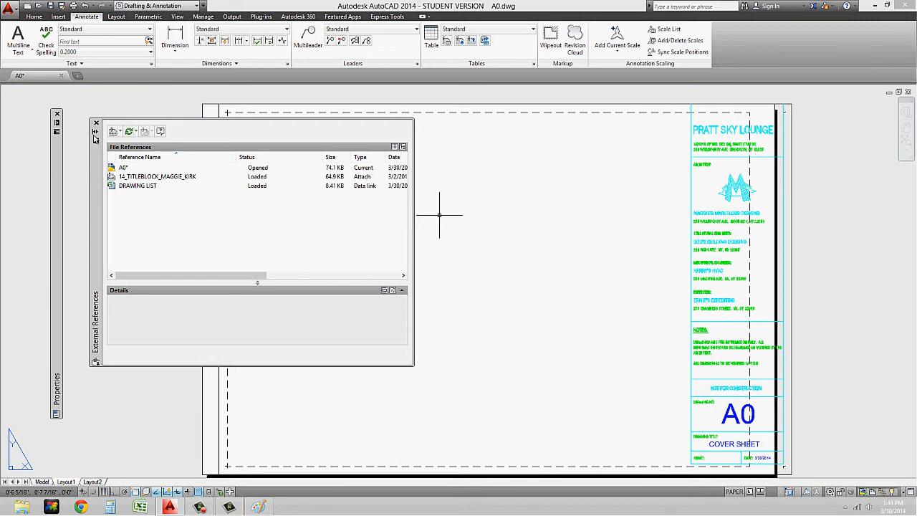
Step: Collapse the External References palette so only the title block shows on the A0 sheet
{"action": "left_click", "coordinate": [95, 123]}
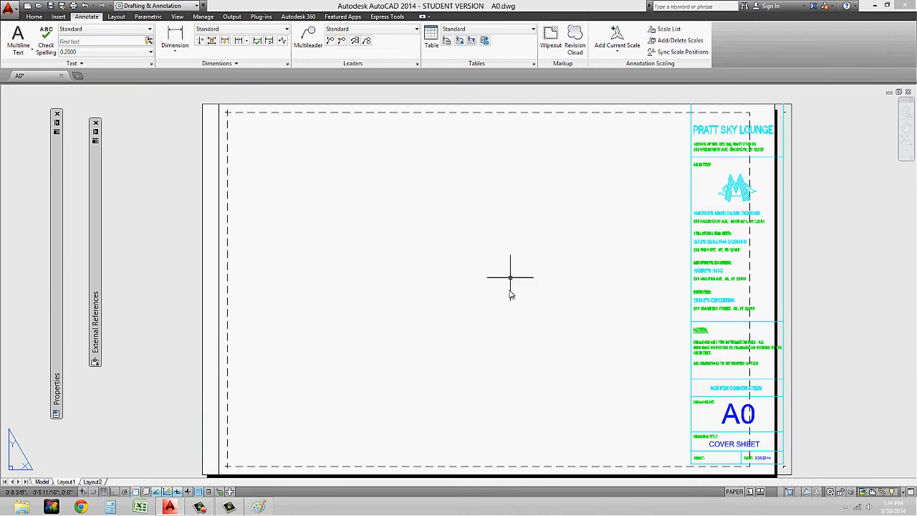
{"action": "mouse_move", "coordinate": [509, 290]}
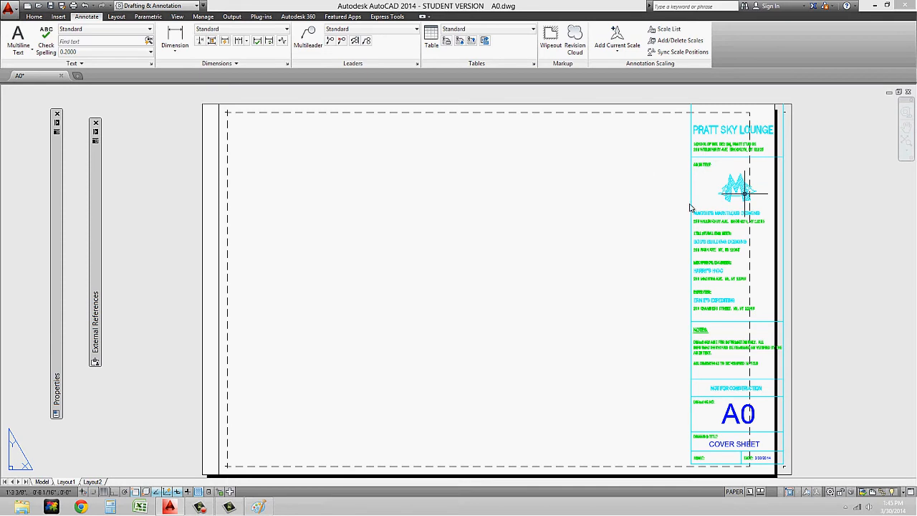
{"action": "mouse_move", "coordinate": [644, 215]}
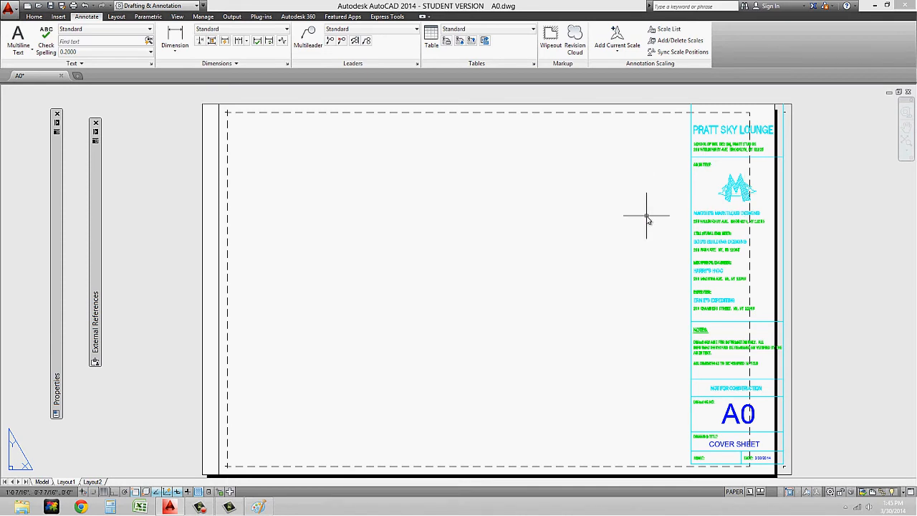
{"action": "mouse_move", "coordinate": [358, 134]}
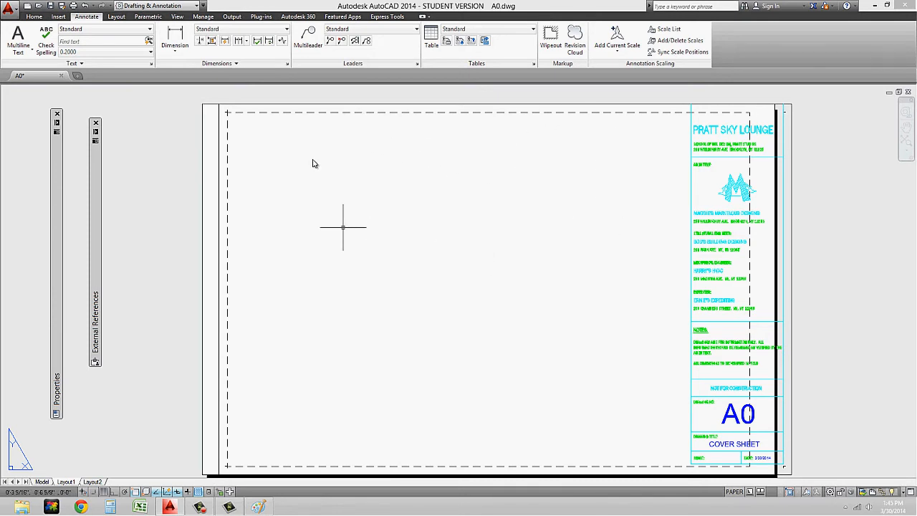
{"action": "mouse_move", "coordinate": [392, 186]}
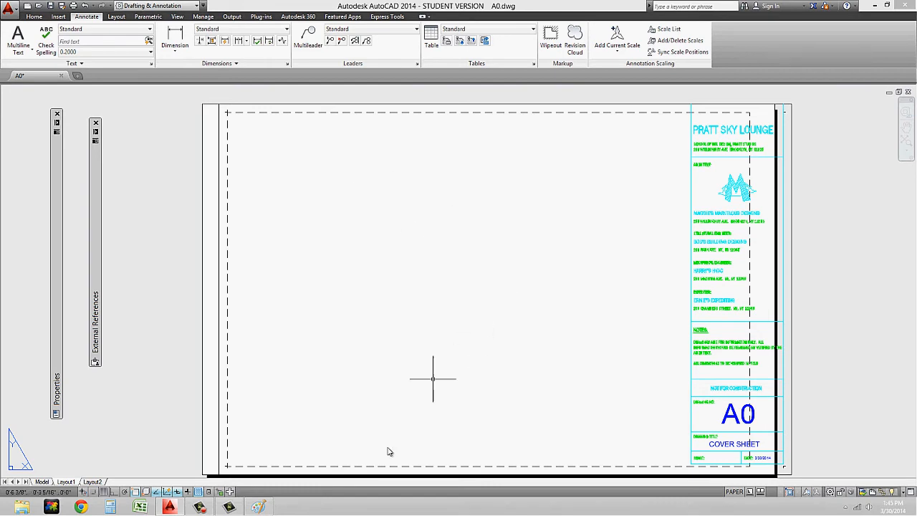
{"action": "mouse_move", "coordinate": [335, 330]}
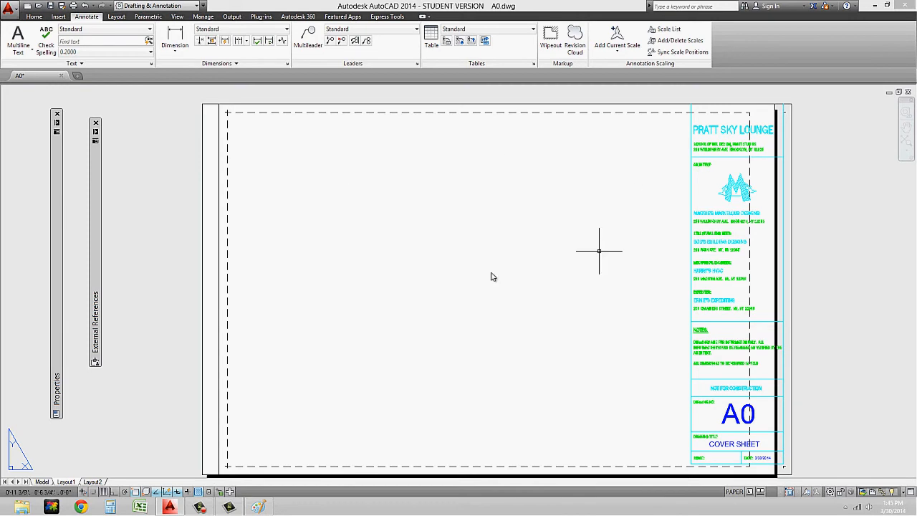
{"action": "mouse_move", "coordinate": [335, 255]}
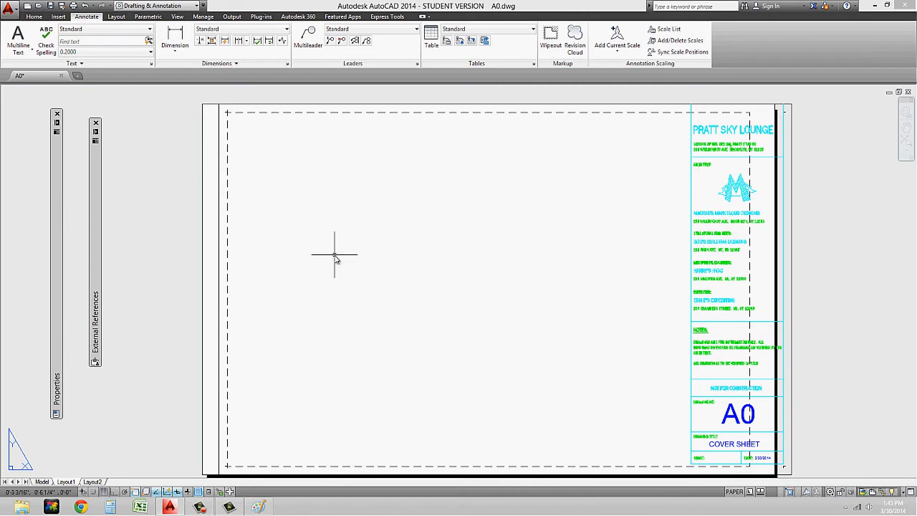
{"action": "mouse_move", "coordinate": [350, 261]}
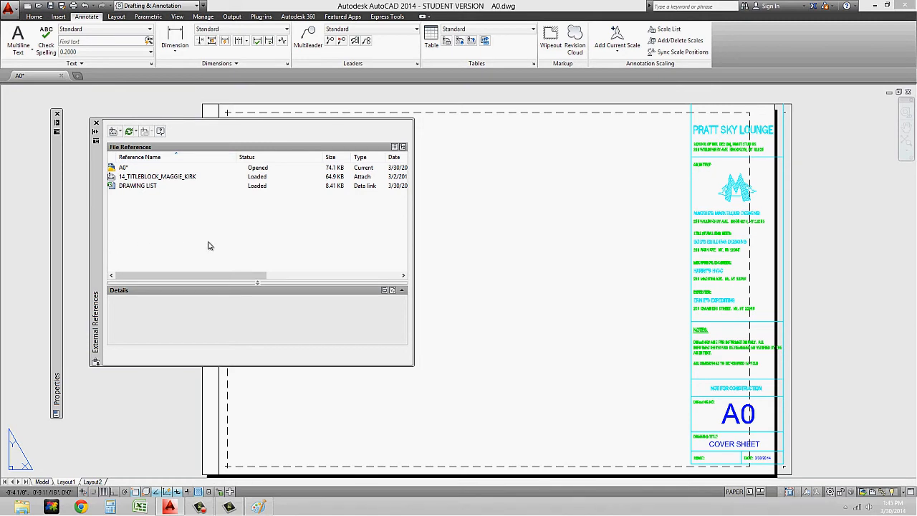
{"action": "mouse_move", "coordinate": [116, 132]}
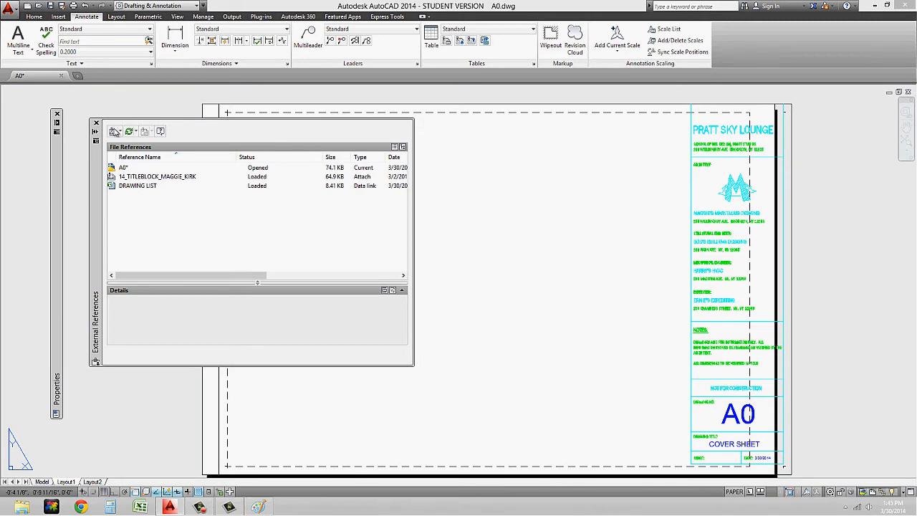
{"action": "mouse_move", "coordinate": [114, 131]}
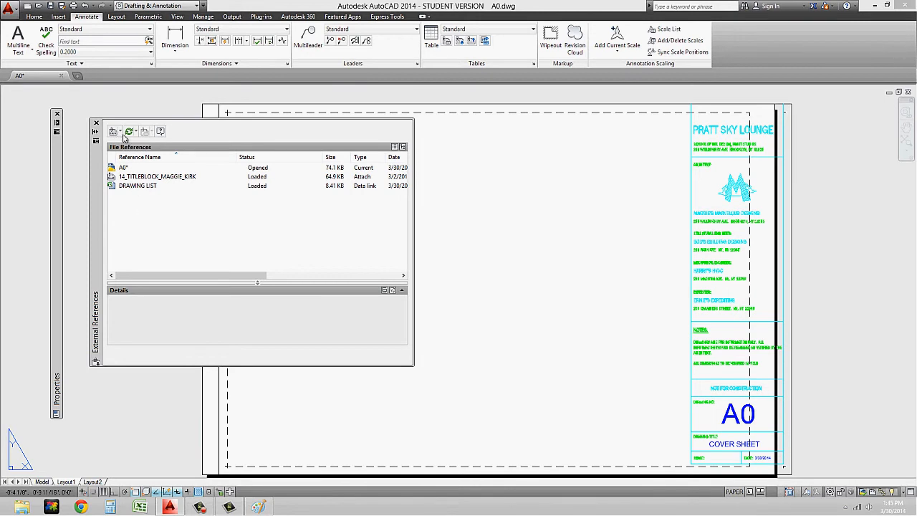
Step: Show the Attach choices (DWG, Image, DWF, DGN, PDF, Point Cloud) in External References
{"action": "left_click", "coordinate": [129, 132]}
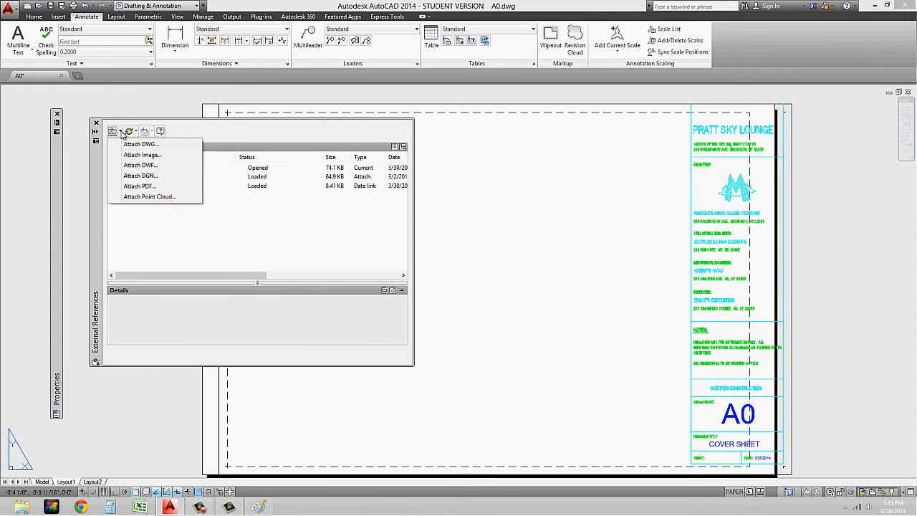
{"action": "mouse_move", "coordinate": [163, 155]}
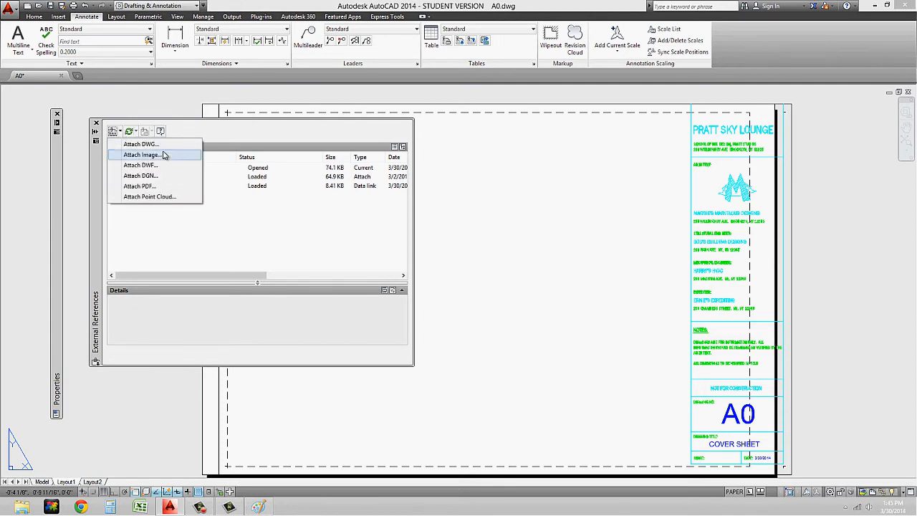
{"action": "mouse_move", "coordinate": [166, 190]}
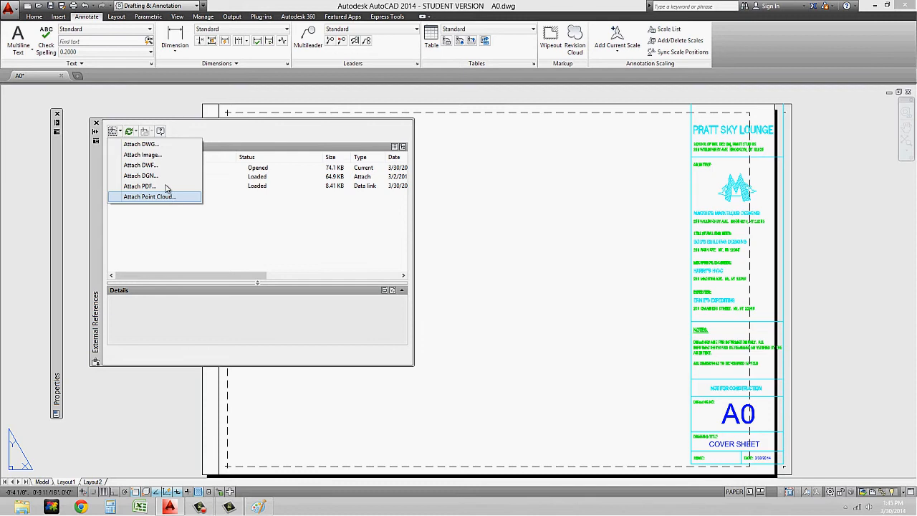
{"action": "mouse_move", "coordinate": [169, 201]}
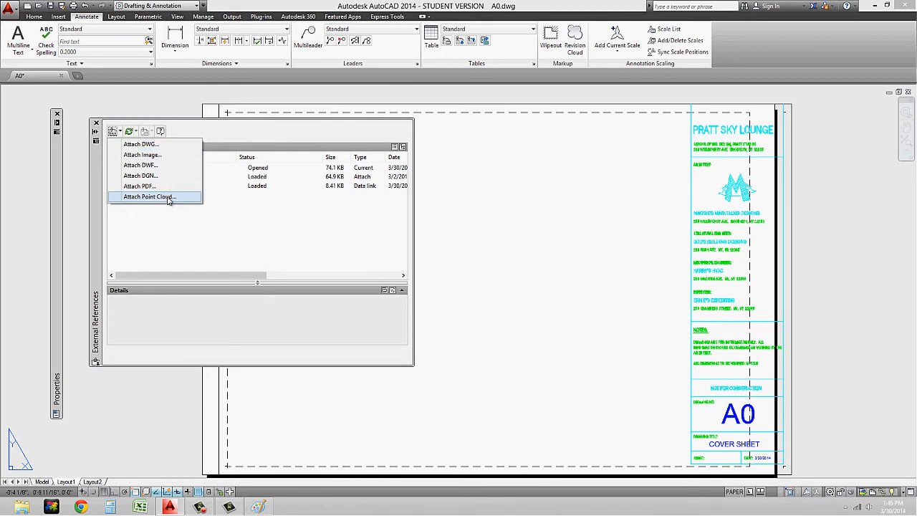
{"action": "mouse_move", "coordinate": [152, 186]}
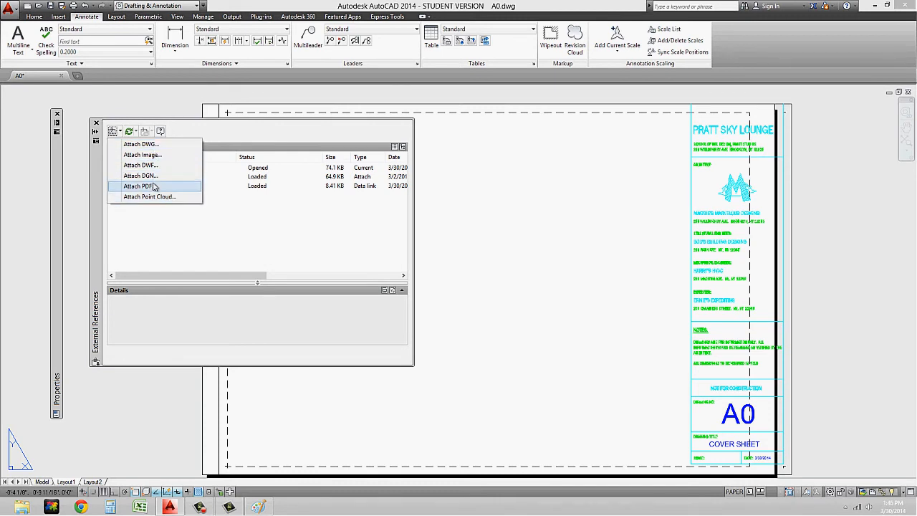
{"action": "mouse_move", "coordinate": [158, 188]}
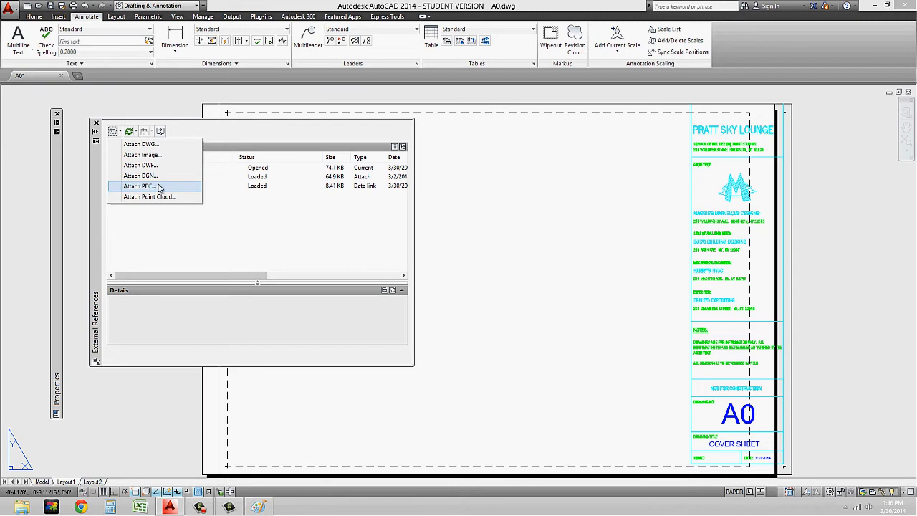
{"action": "mouse_move", "coordinate": [142, 155]}
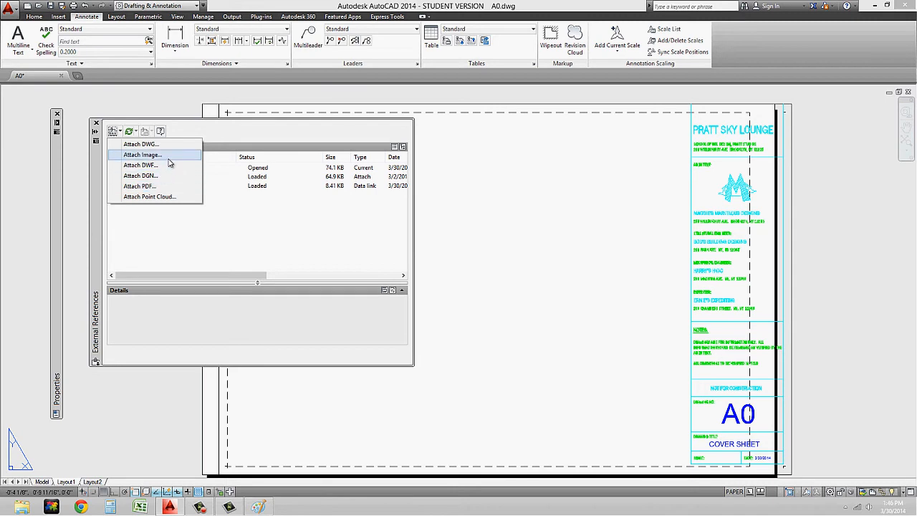
{"action": "mouse_move", "coordinate": [237, 178]}
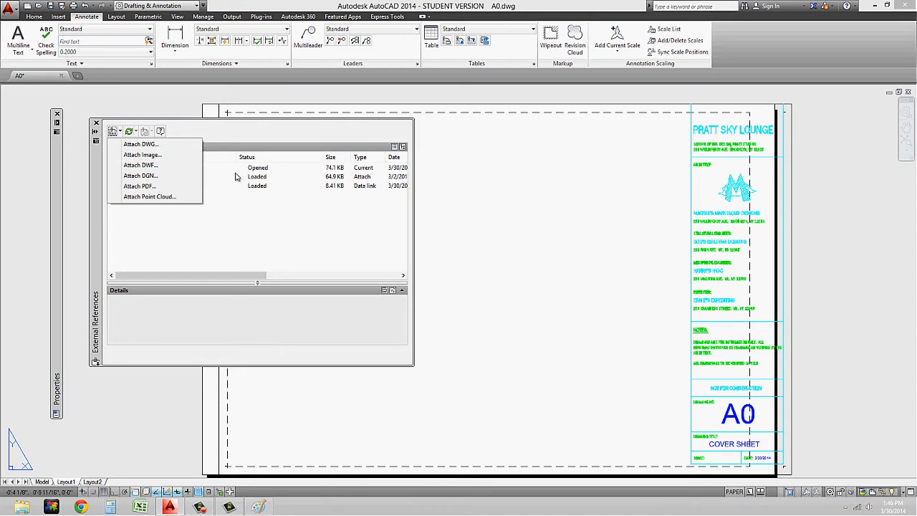
{"action": "mouse_move", "coordinate": [352, 240]}
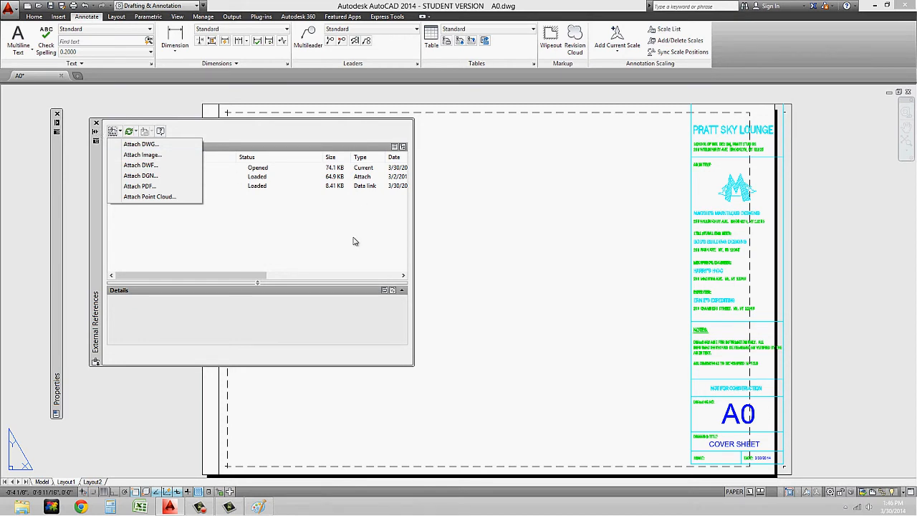
{"action": "mouse_move", "coordinate": [383, 136]}
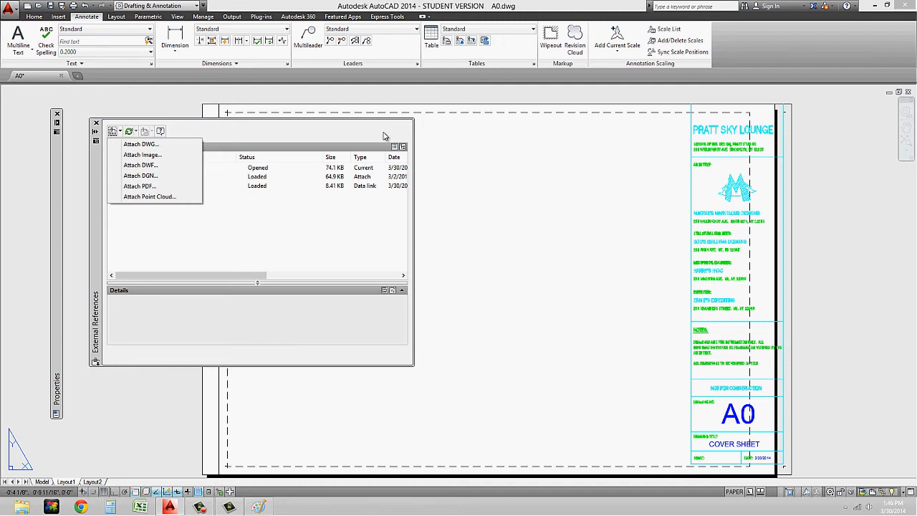
{"action": "mouse_move", "coordinate": [658, 292]}
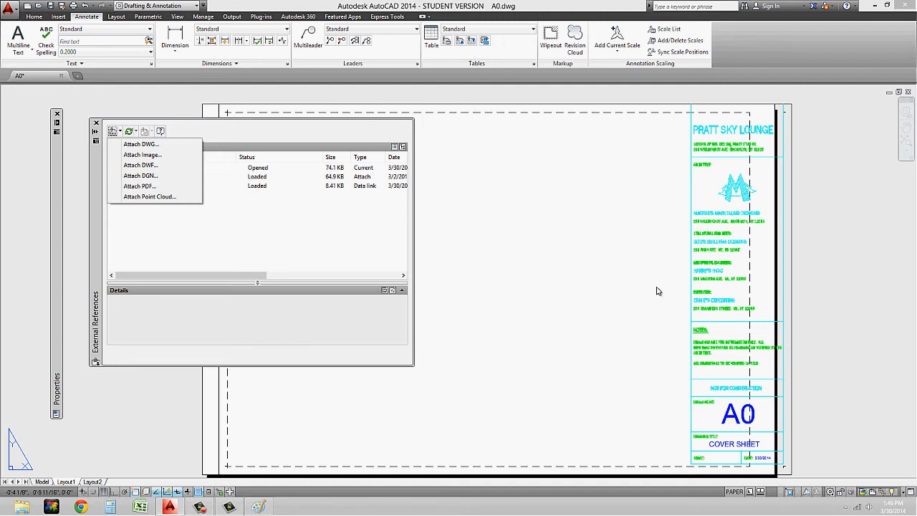
{"action": "mouse_move", "coordinate": [494, 292]}
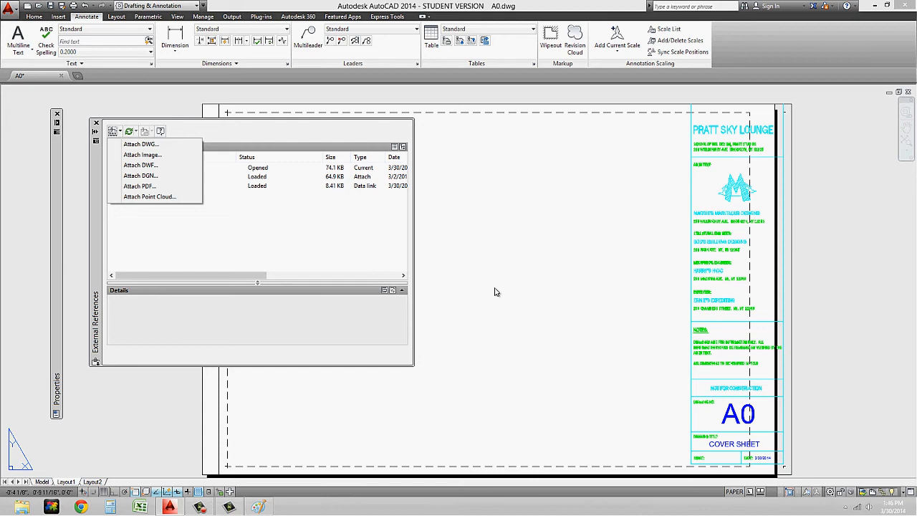
{"action": "mouse_move", "coordinate": [289, 509]}
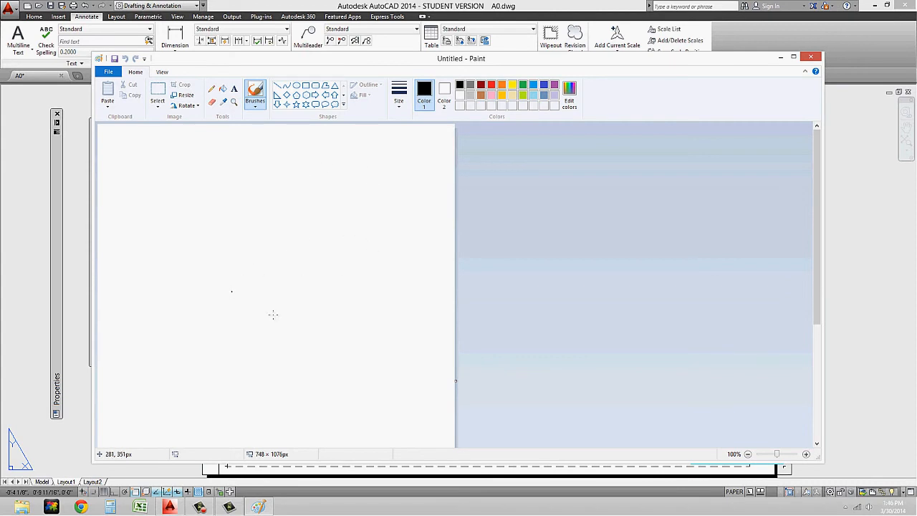
{"action": "mouse_move", "coordinate": [228, 180]}
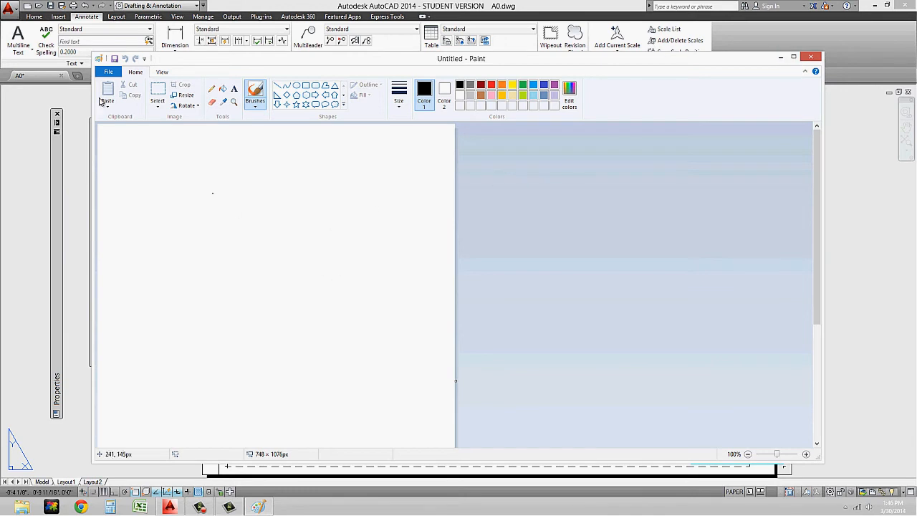
{"action": "mouse_move", "coordinate": [292, 261]}
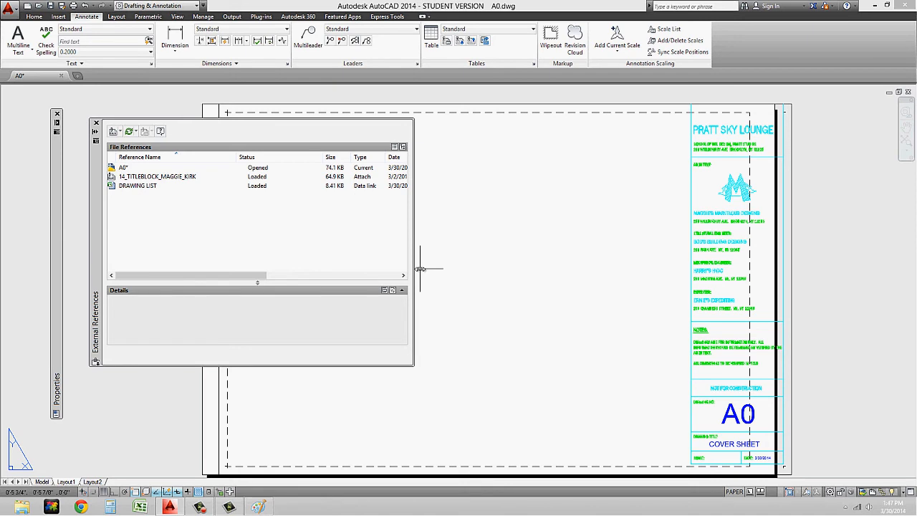
{"action": "mouse_move", "coordinate": [412, 267]}
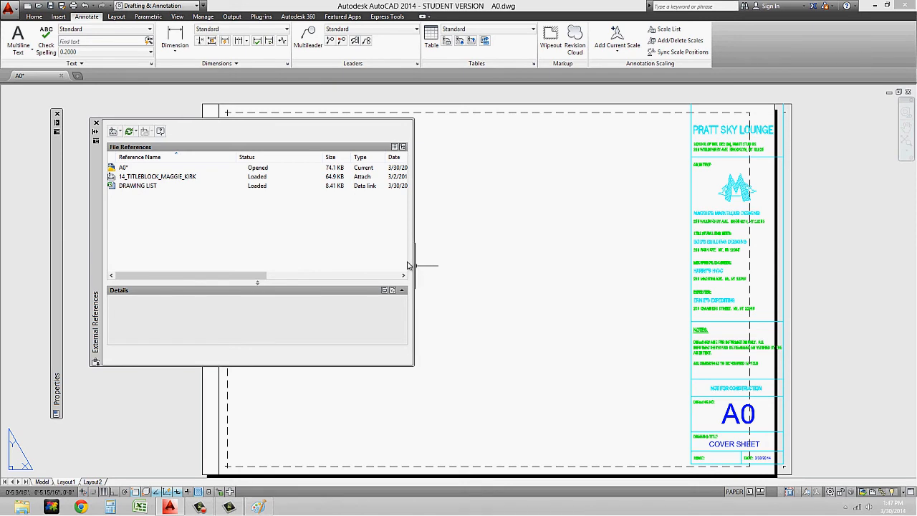
{"action": "mouse_move", "coordinate": [150, 151]}
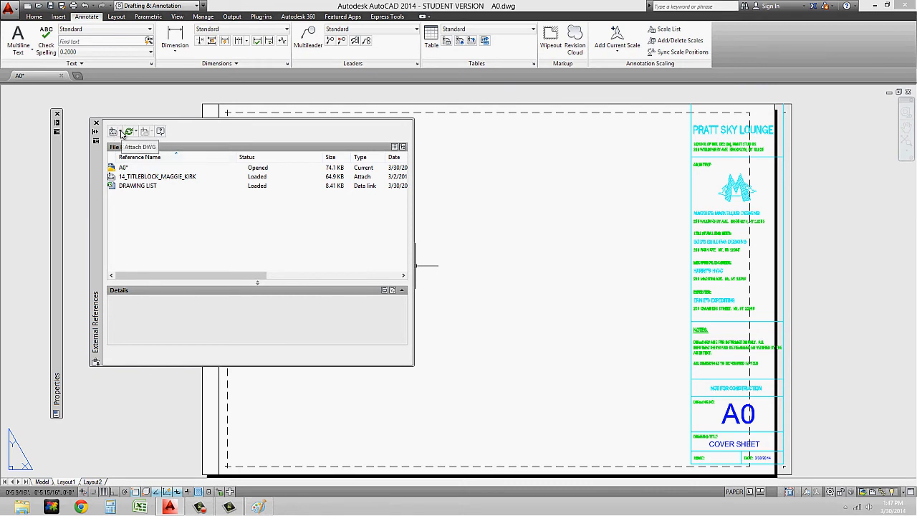
Step: Choose Attach Image and select the dog photo JPEG from the Desktop folder
{"action": "left_click", "coordinate": [113, 132]}
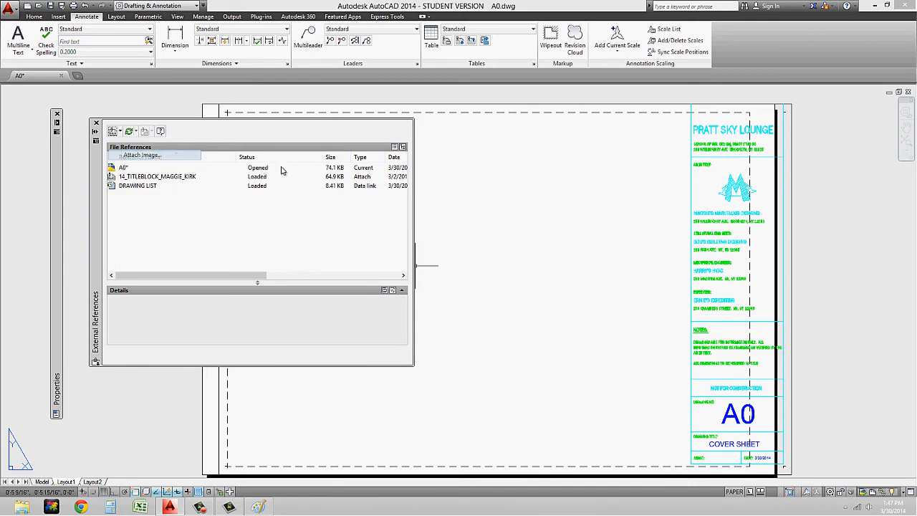
{"action": "left_click", "coordinate": [141, 155]}
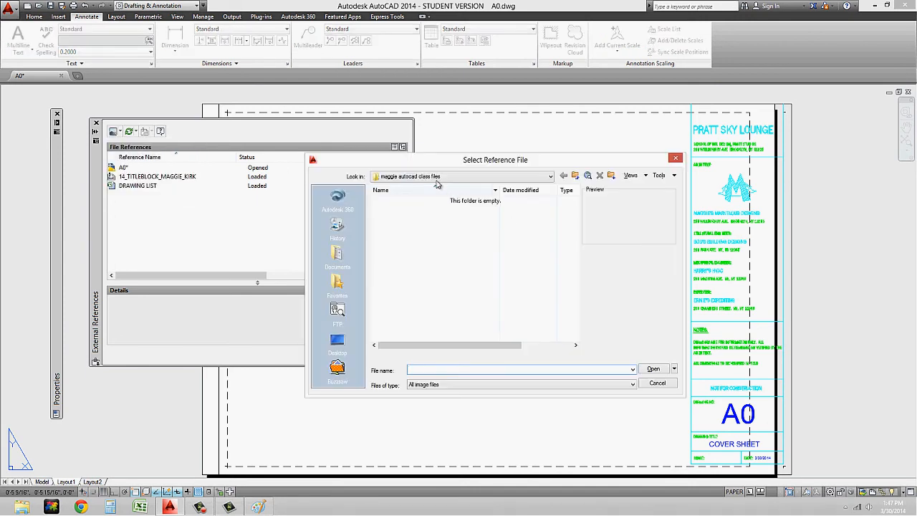
{"action": "left_click", "coordinate": [337, 341]}
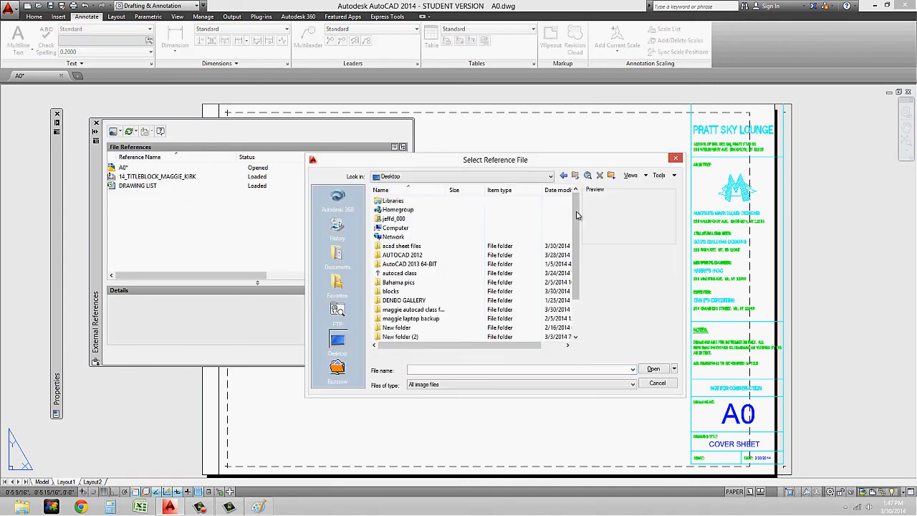
{"action": "scroll", "scroll_direction": "down", "scroll_amount": 3}
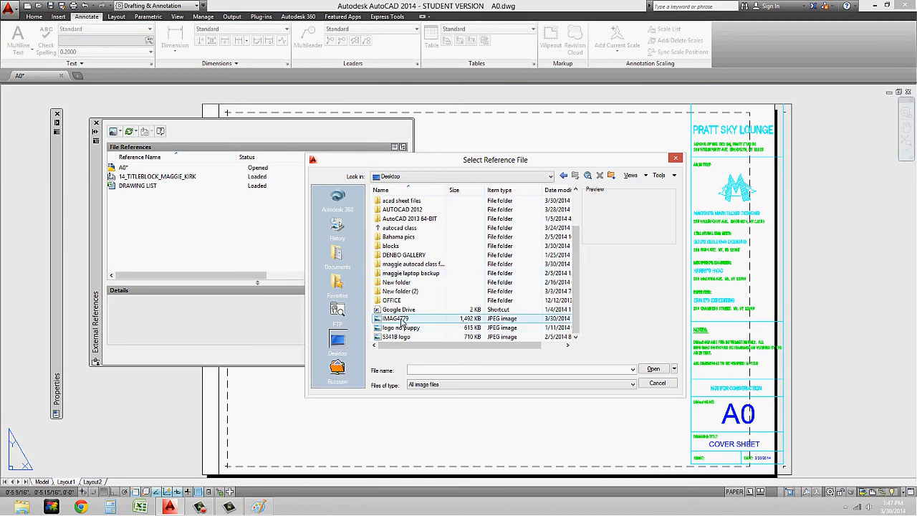
{"action": "left_click", "coordinate": [395, 318]}
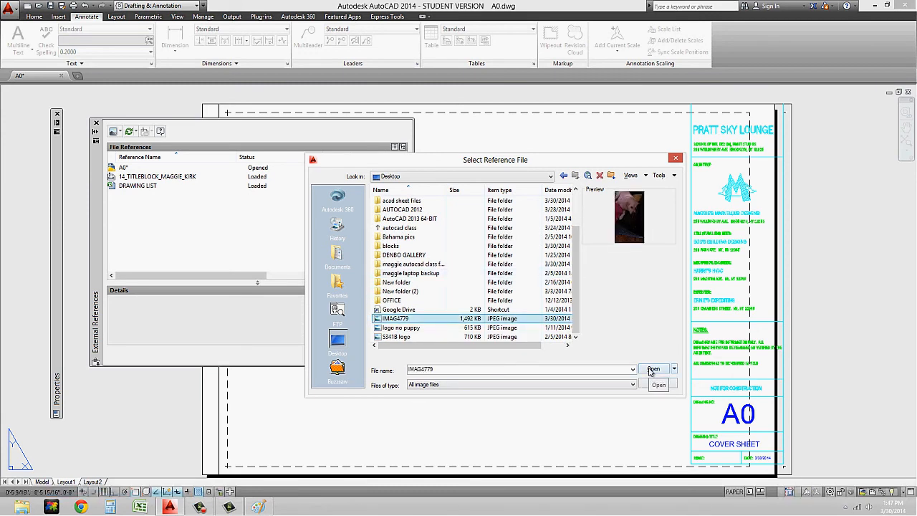
Step: Confirm the chosen photo and accept the Attach Image settings for the cover sheet
{"action": "left_click", "coordinate": [653, 368]}
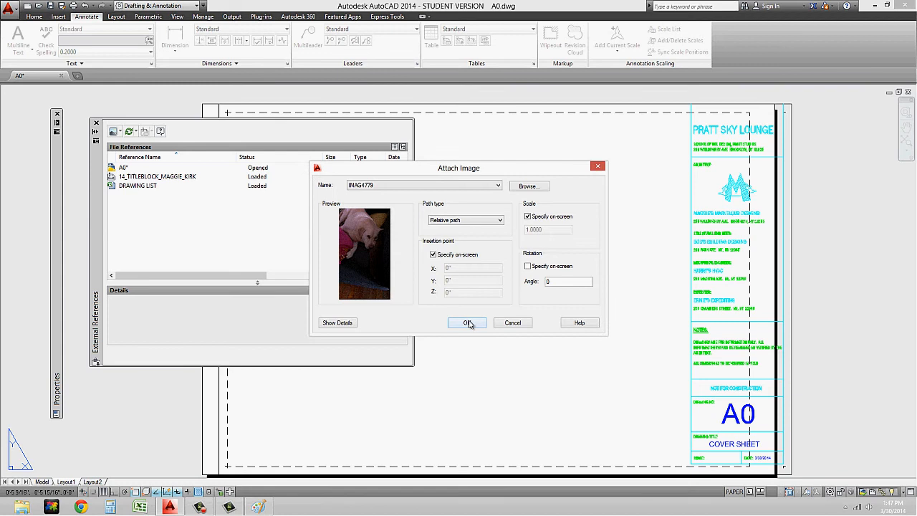
{"action": "left_click", "coordinate": [467, 322]}
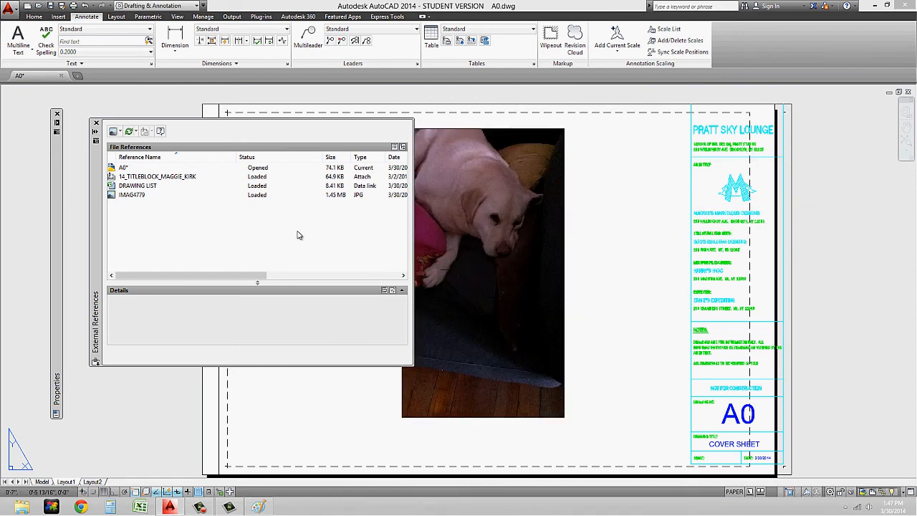
{"action": "mouse_move", "coordinate": [393, 224]}
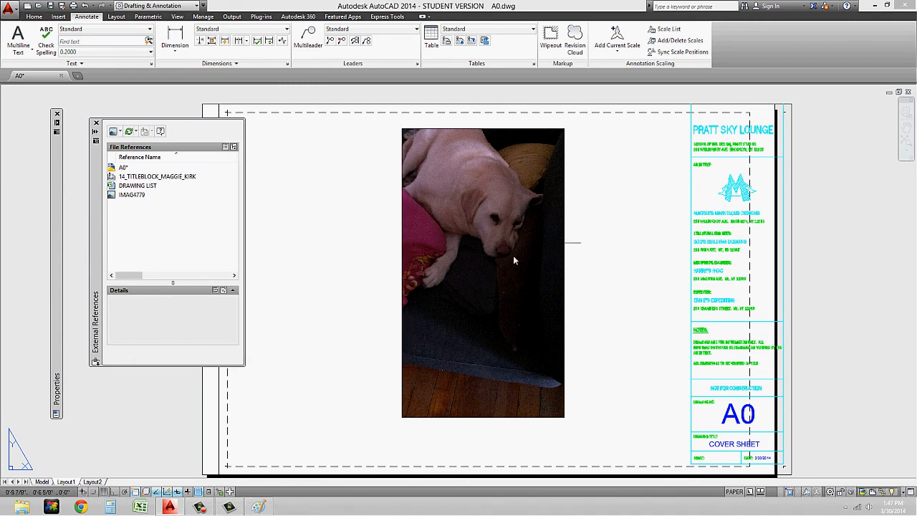
{"action": "mouse_move", "coordinate": [584, 232]}
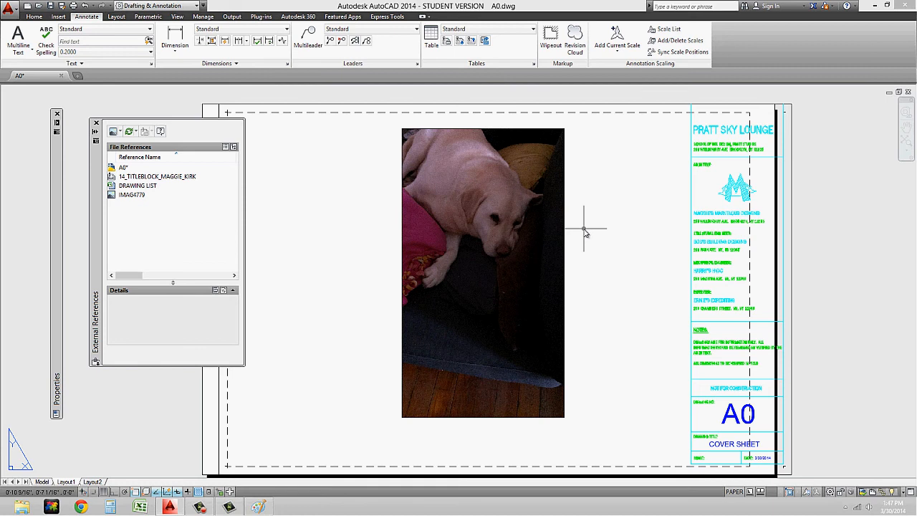
{"action": "mouse_move", "coordinate": [445, 265]}
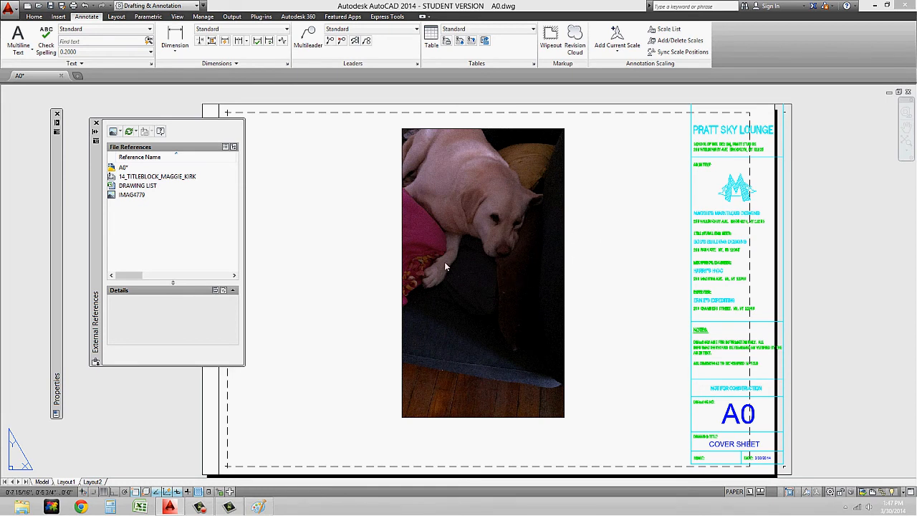
{"action": "mouse_move", "coordinate": [611, 217]}
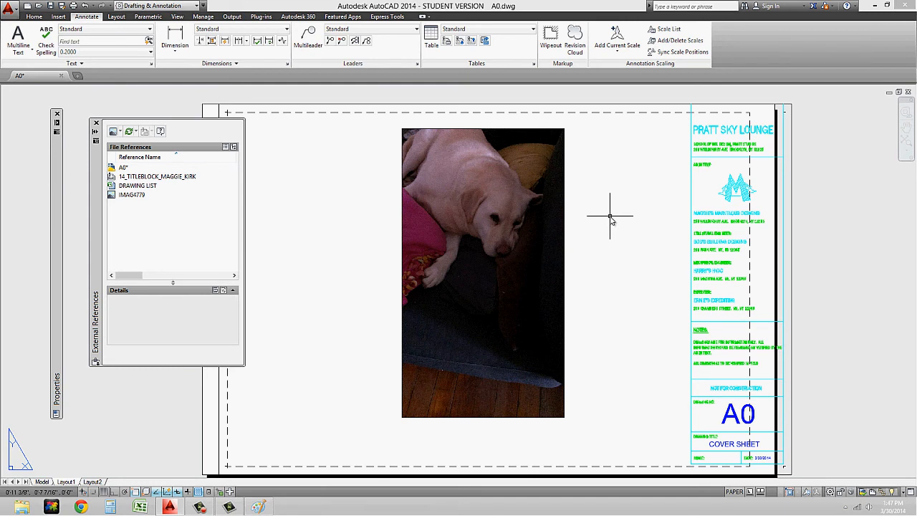
{"action": "mouse_move", "coordinate": [576, 254]}
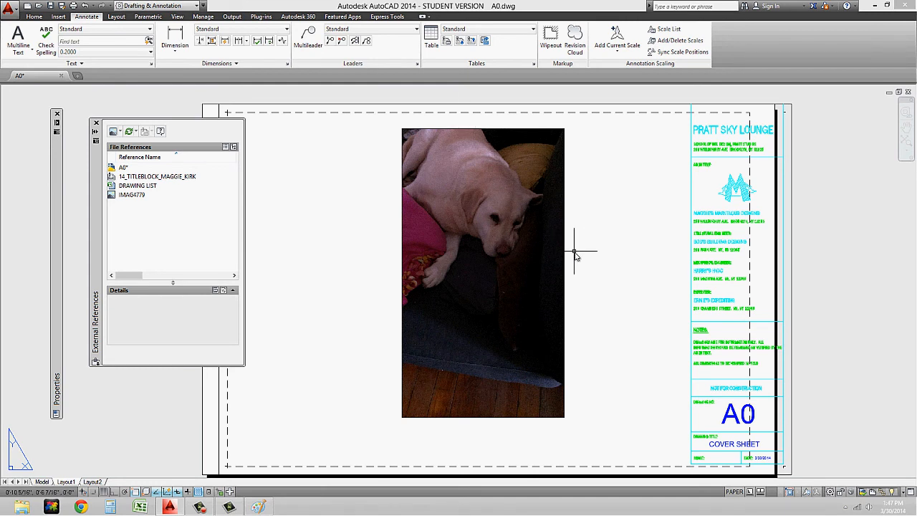
{"action": "mouse_move", "coordinate": [440, 213]}
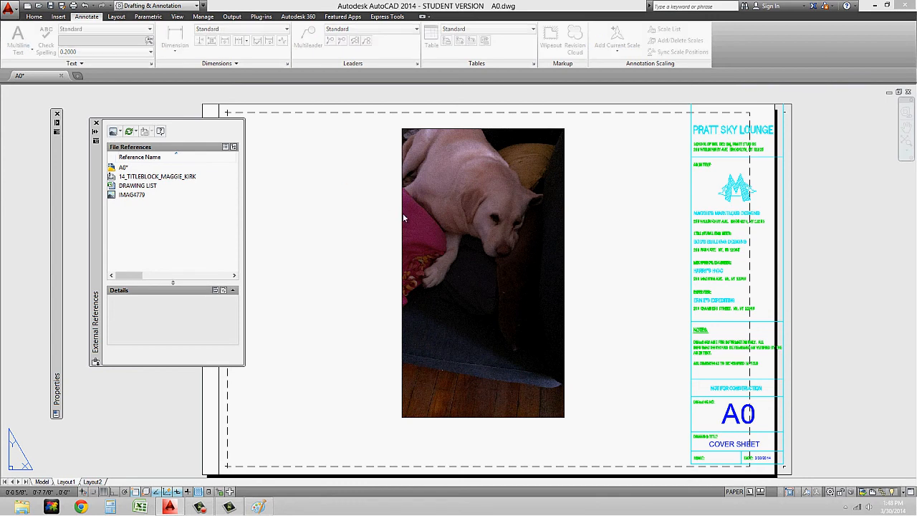
{"action": "left_click", "coordinate": [115, 131]}
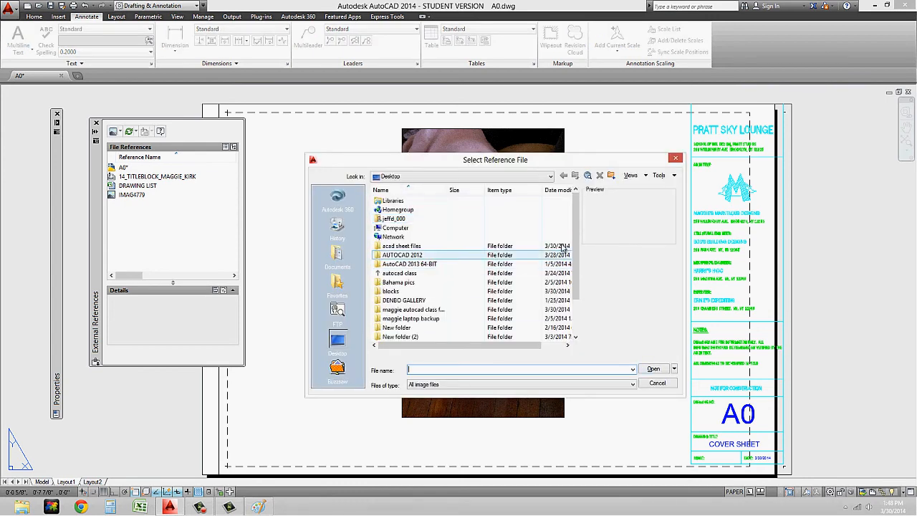
{"action": "left_click", "coordinate": [395, 318]}
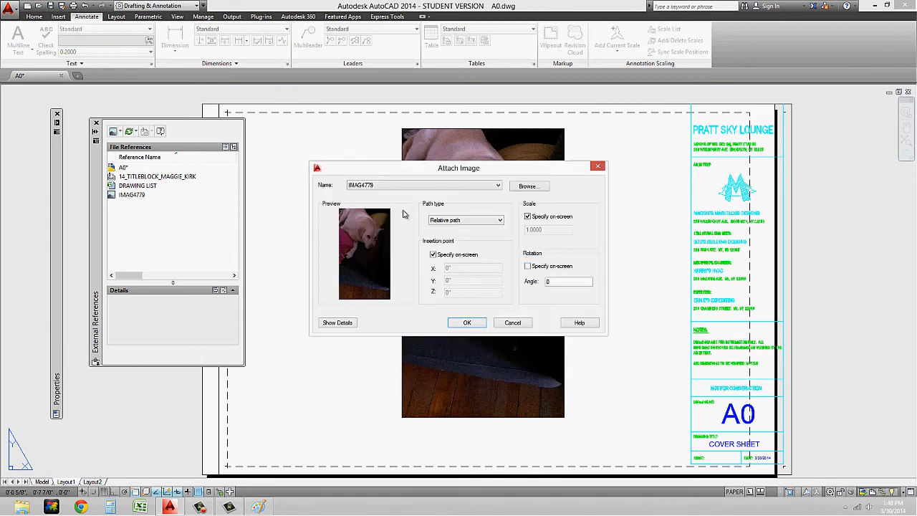
{"action": "mouse_move", "coordinate": [493, 299]}
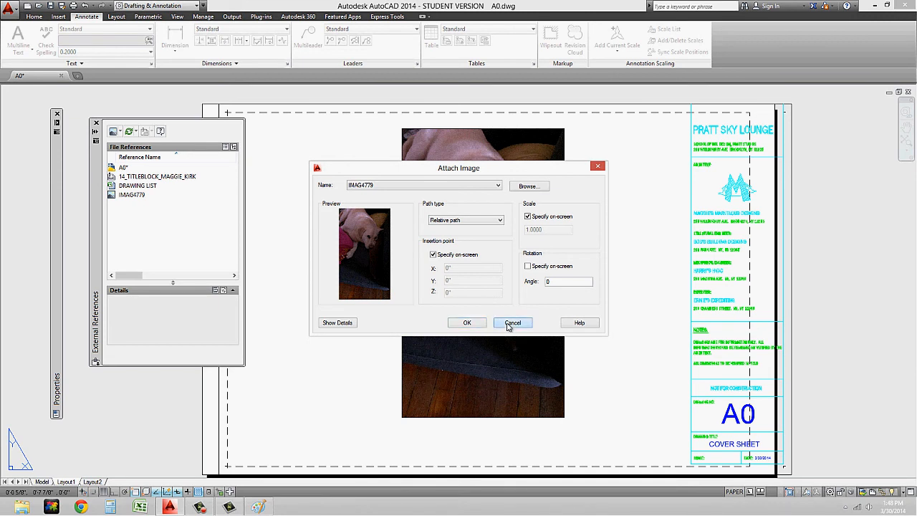
{"action": "left_click", "coordinate": [512, 323]}
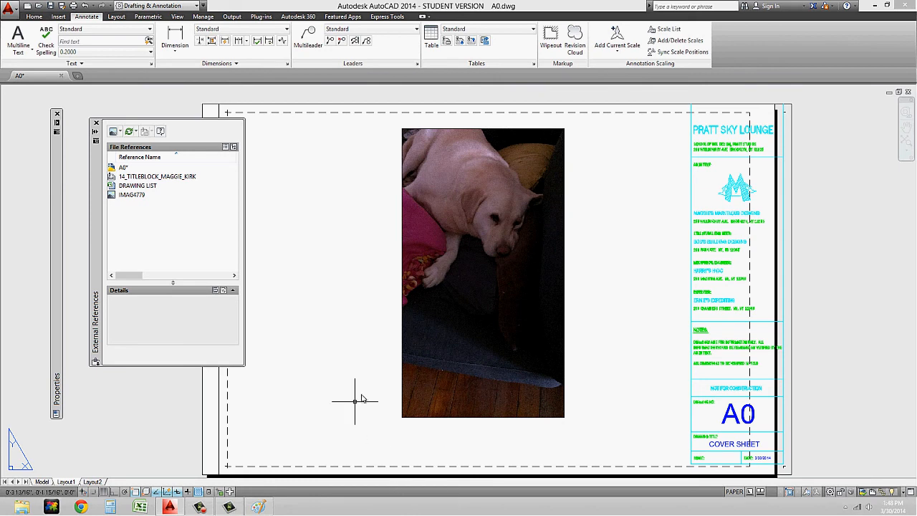
{"action": "mouse_move", "coordinate": [284, 462]}
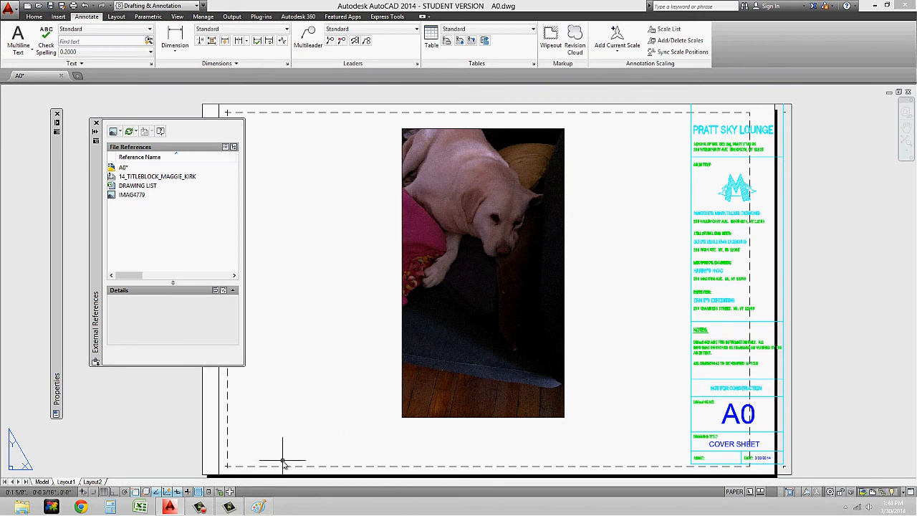
{"action": "mouse_move", "coordinate": [302, 91]}
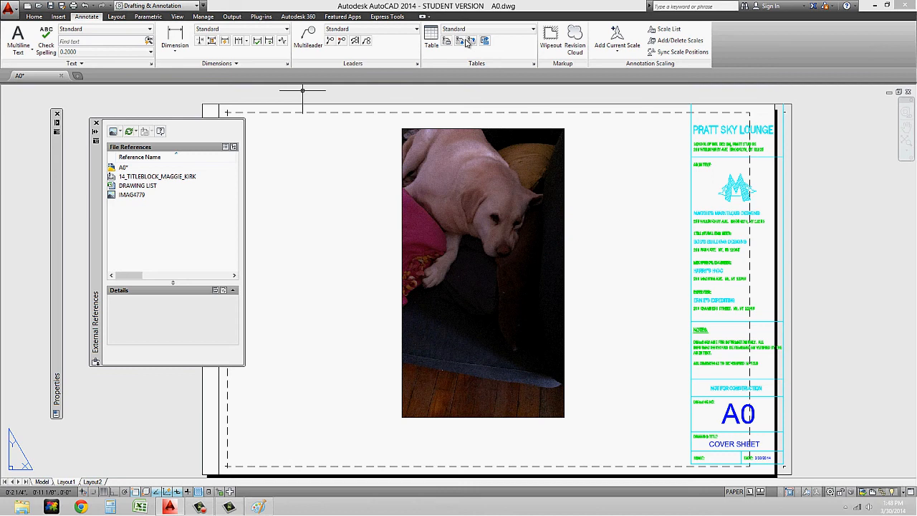
{"action": "mouse_move", "coordinate": [621, 199]}
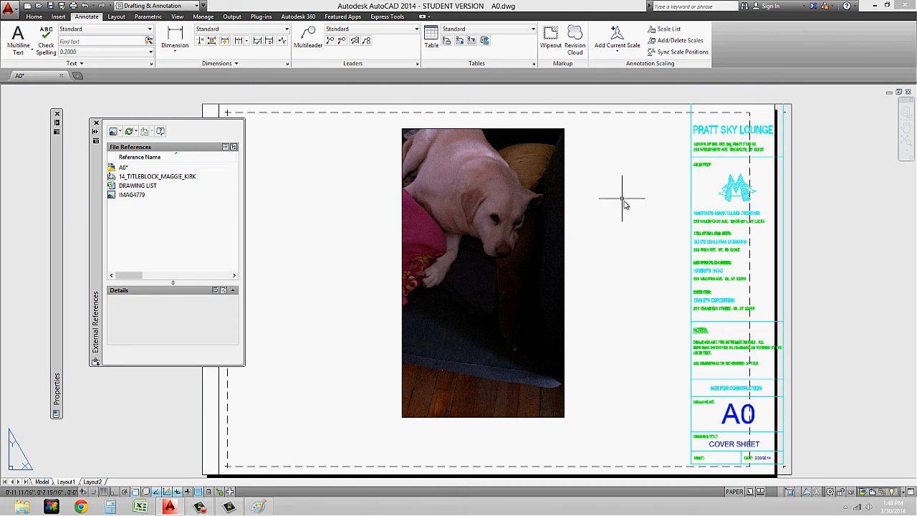
{"action": "mouse_move", "coordinate": [573, 251]}
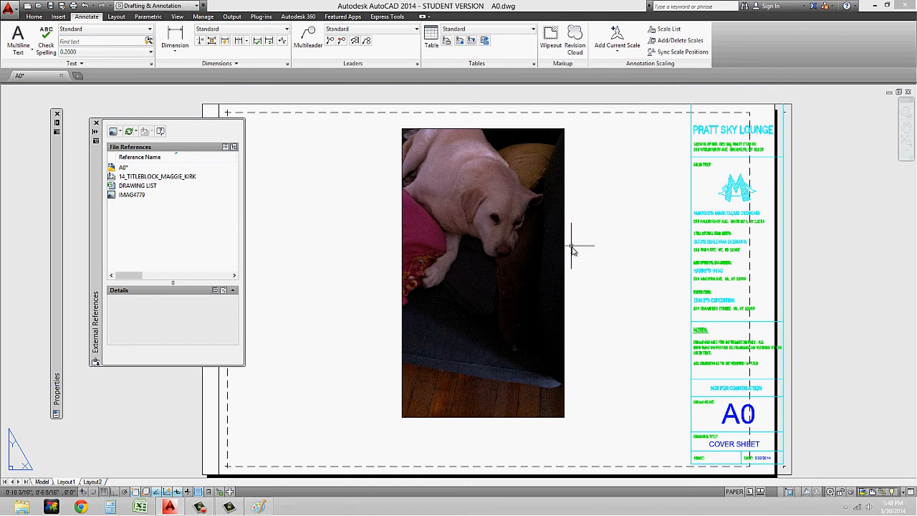
{"action": "mouse_move", "coordinate": [504, 203]}
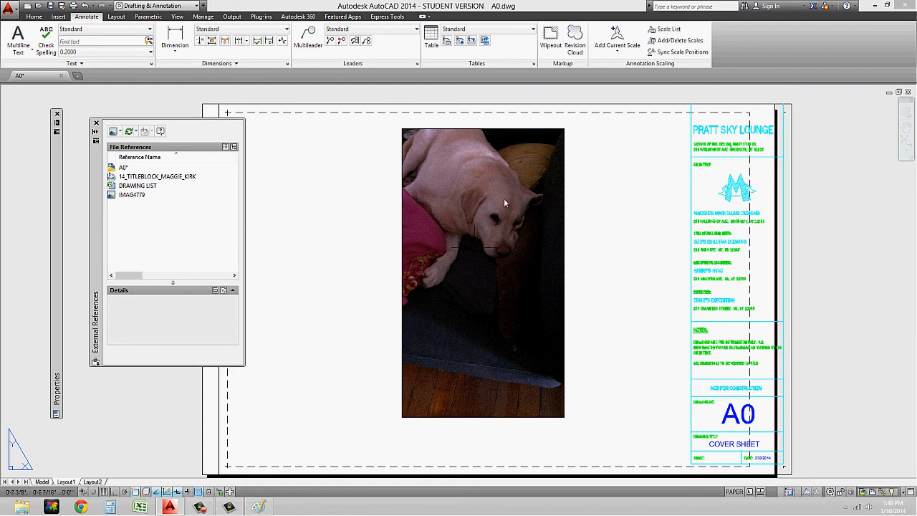
{"action": "mouse_move", "coordinate": [478, 214]}
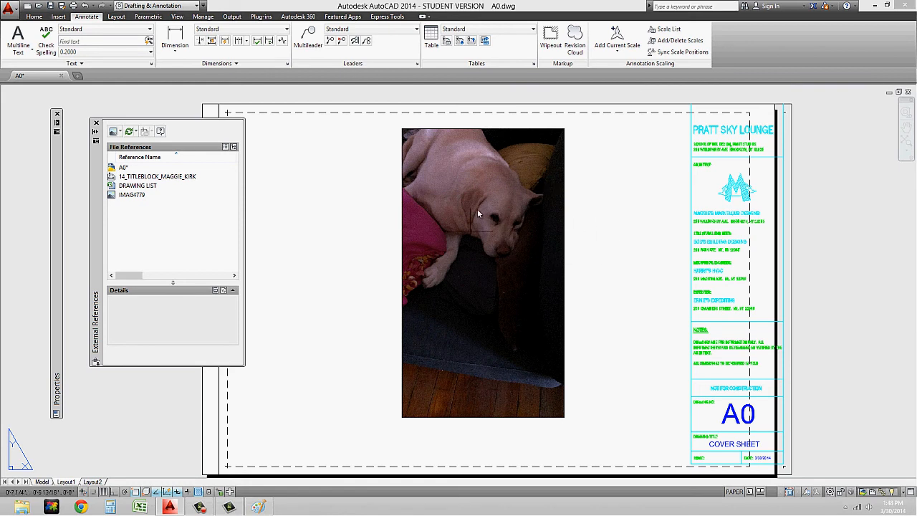
{"action": "mouse_move", "coordinate": [568, 243]}
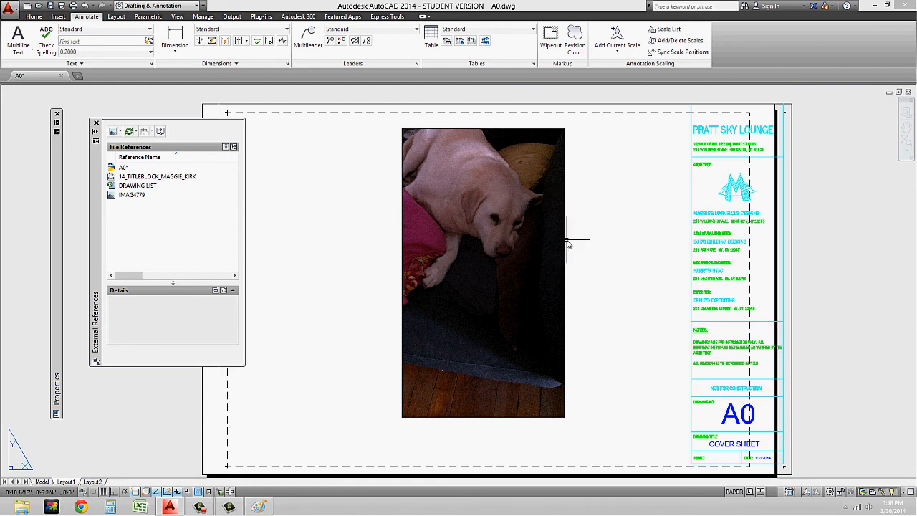
{"action": "mouse_move", "coordinate": [410, 300]}
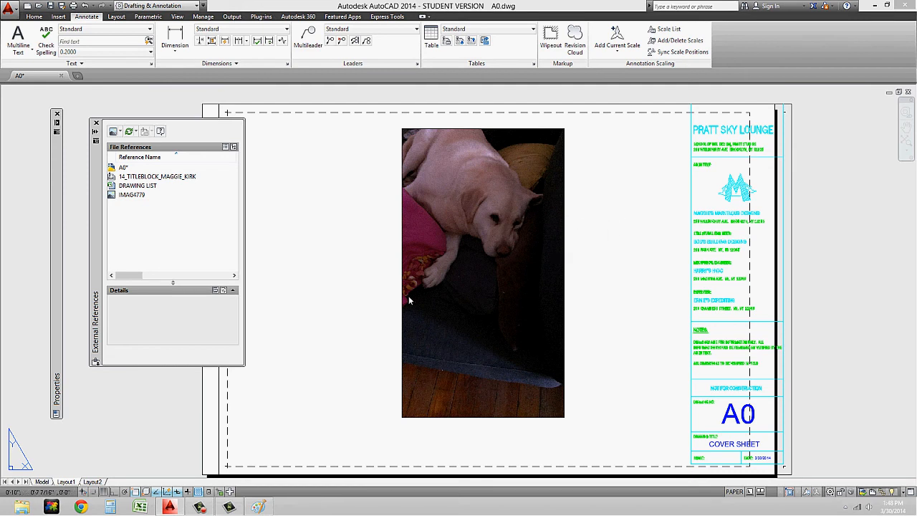
{"action": "mouse_move", "coordinate": [52, 6]}
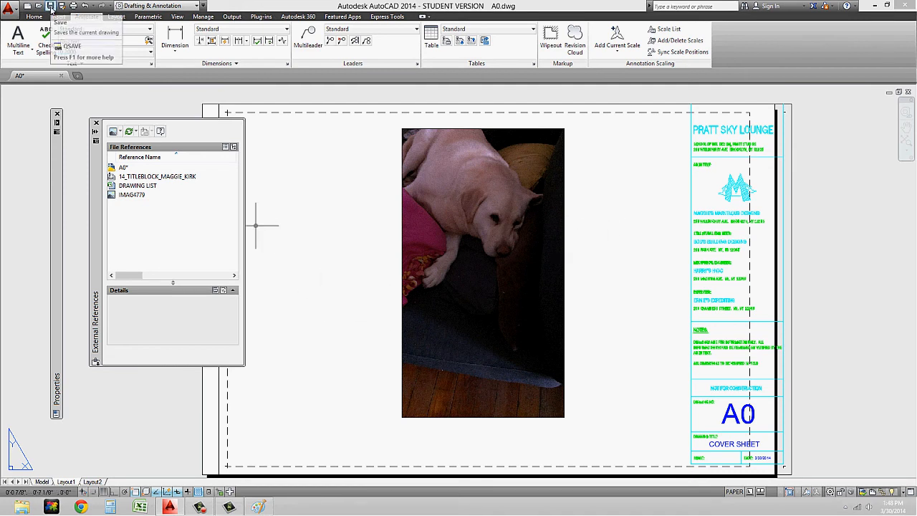
Step: Save the A0 cover sheet drawing with the dog photo attached
{"action": "left_click", "coordinate": [86, 16]}
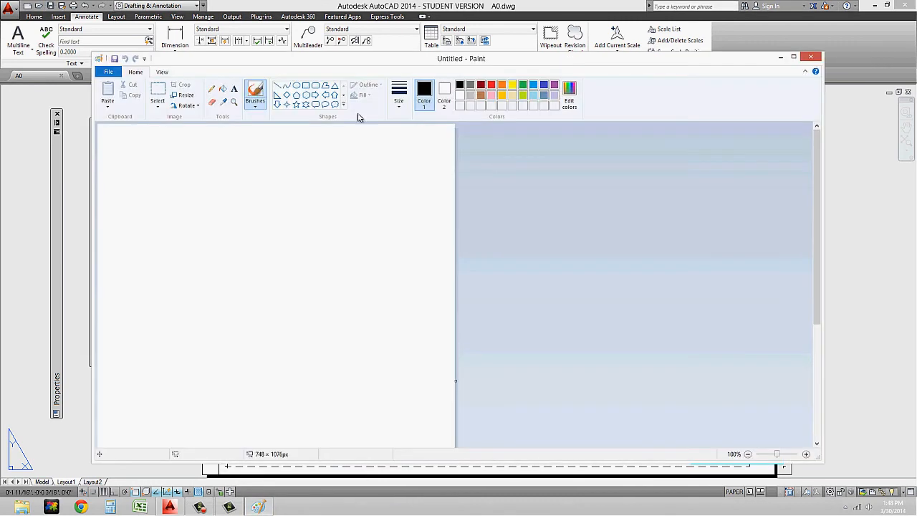
Step: Open IMAG4779.jpg in Paint via Quick Access and zoom out to show the whole photo
{"action": "left_click", "coordinate": [101, 59]}
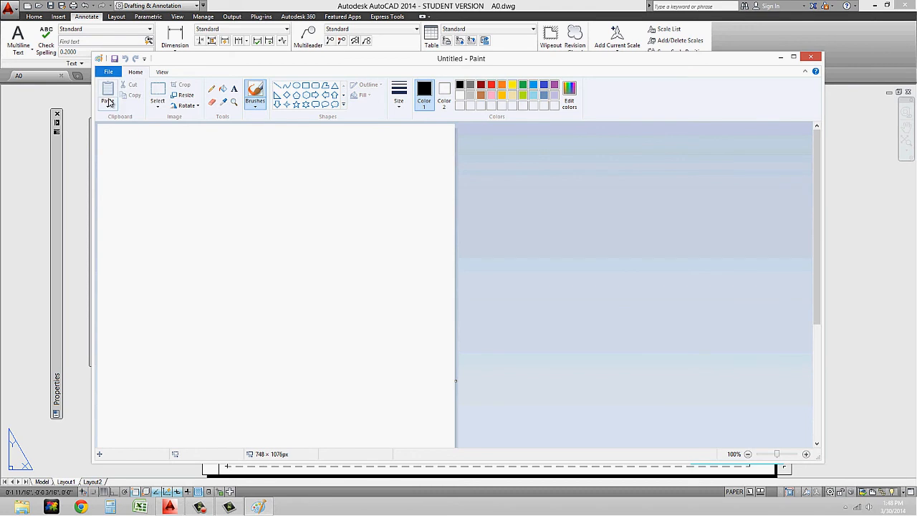
{"action": "left_click", "coordinate": [101, 57]}
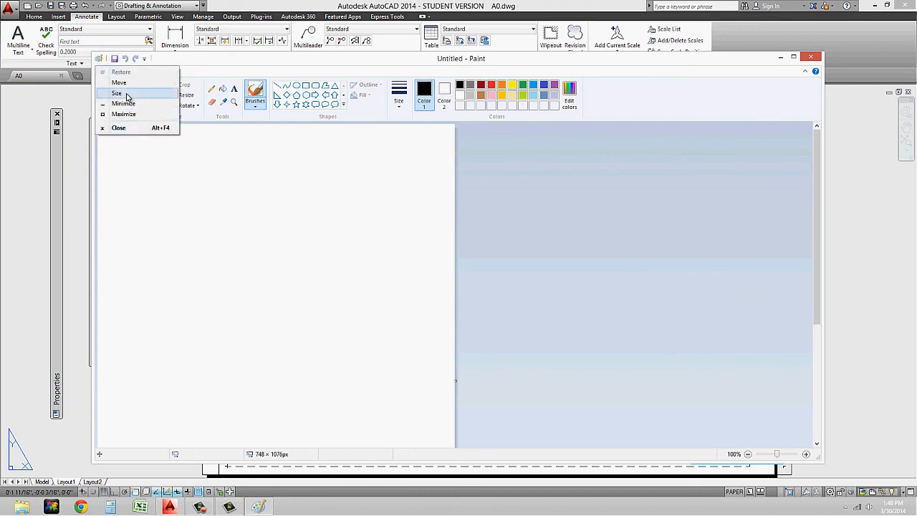
{"action": "left_click", "coordinate": [144, 58]}
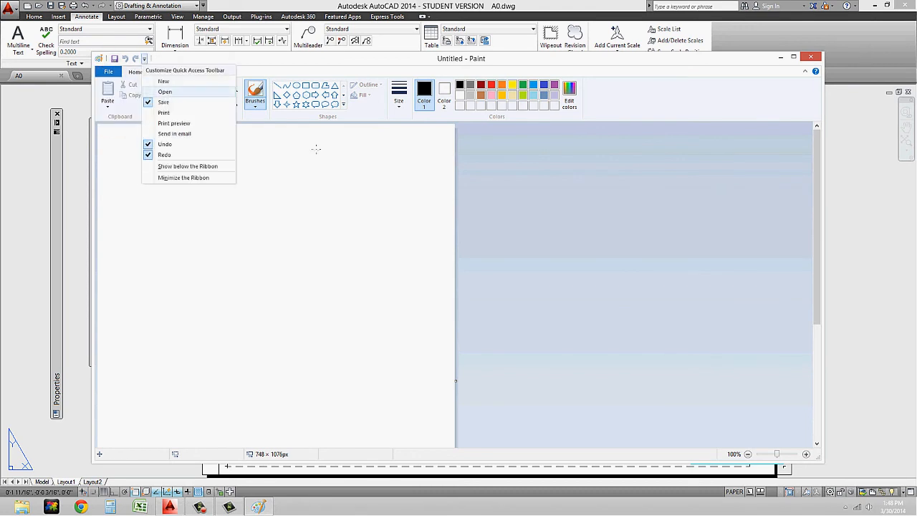
{"action": "left_click", "coordinate": [146, 59]}
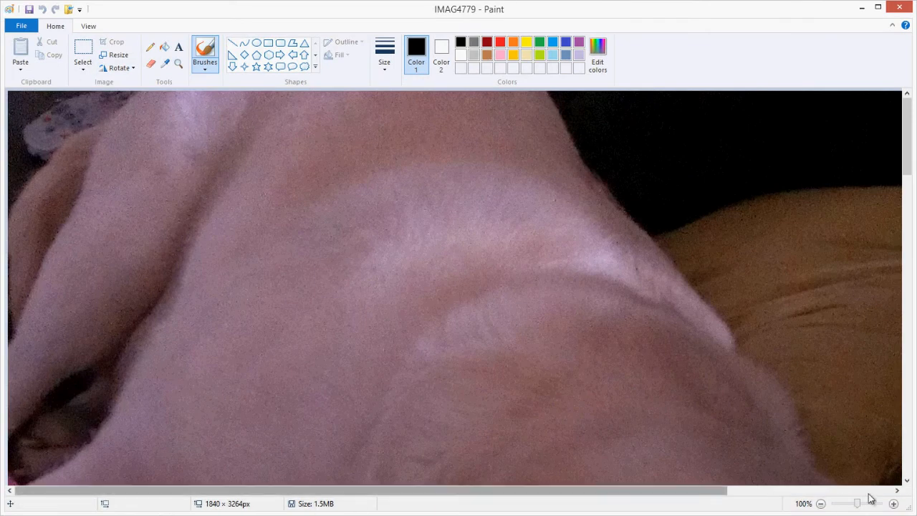
{"action": "left_click", "coordinate": [820, 502]}
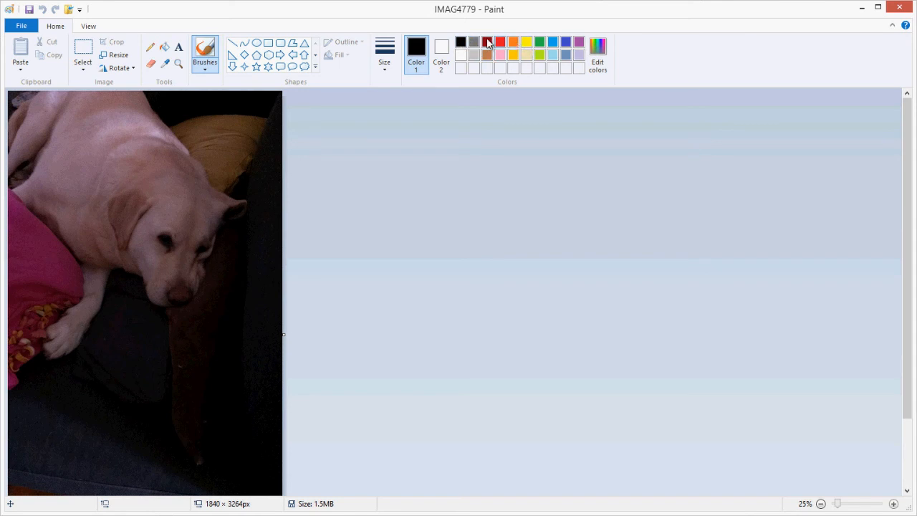
{"action": "mouse_move", "coordinate": [358, 100]}
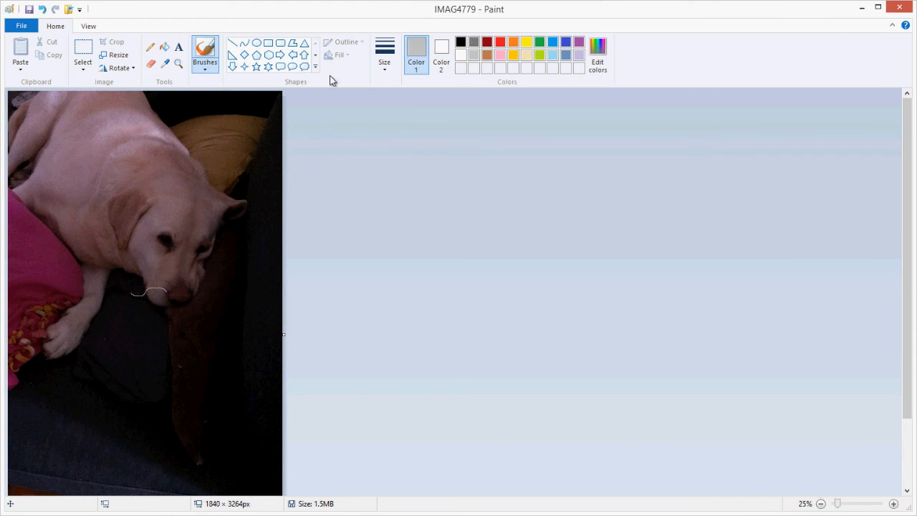
{"action": "mouse_move", "coordinate": [160, 294]}
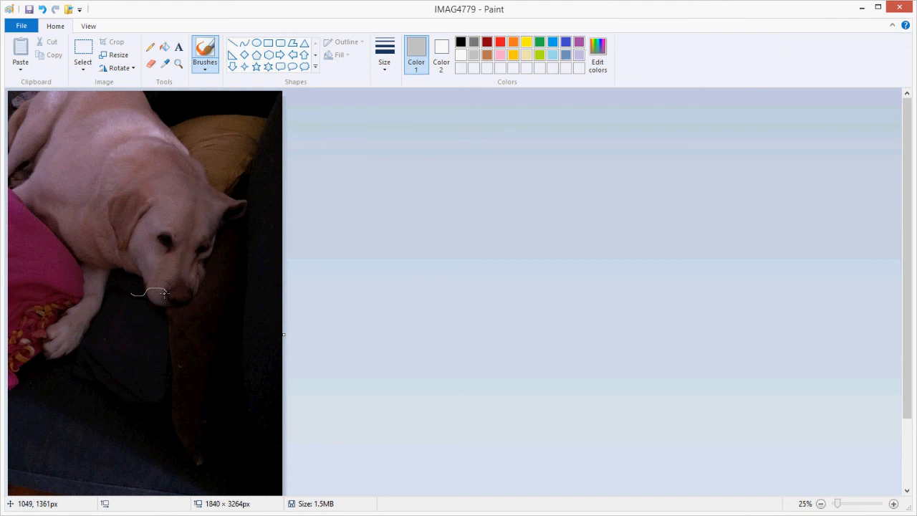
Step: Finish the mustache under the nose and brush yellow swirls inside the pink party hat
{"action": "left_click_drag", "start_coordinate": [143, 293], "coordinate": [184, 296]}
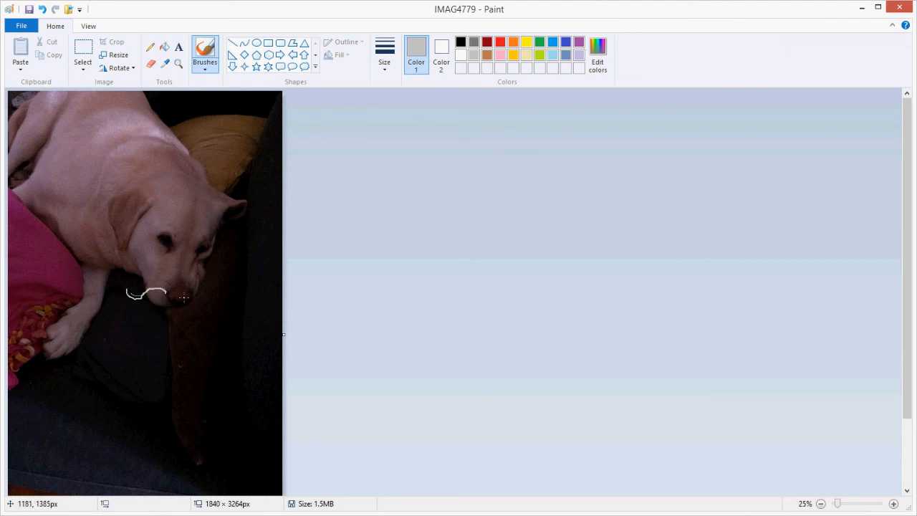
{"action": "left_click_drag", "start_coordinate": [183, 297], "coordinate": [227, 303]}
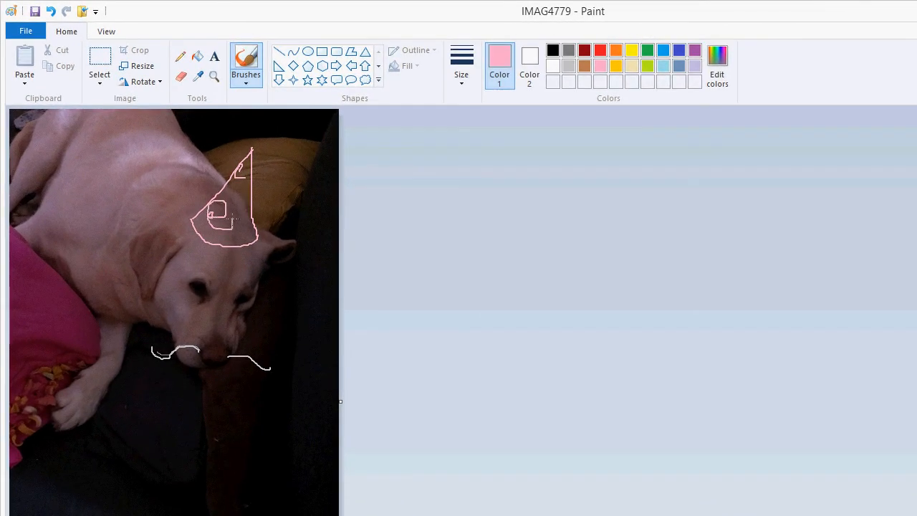
{"action": "left_click", "coordinate": [631, 49]}
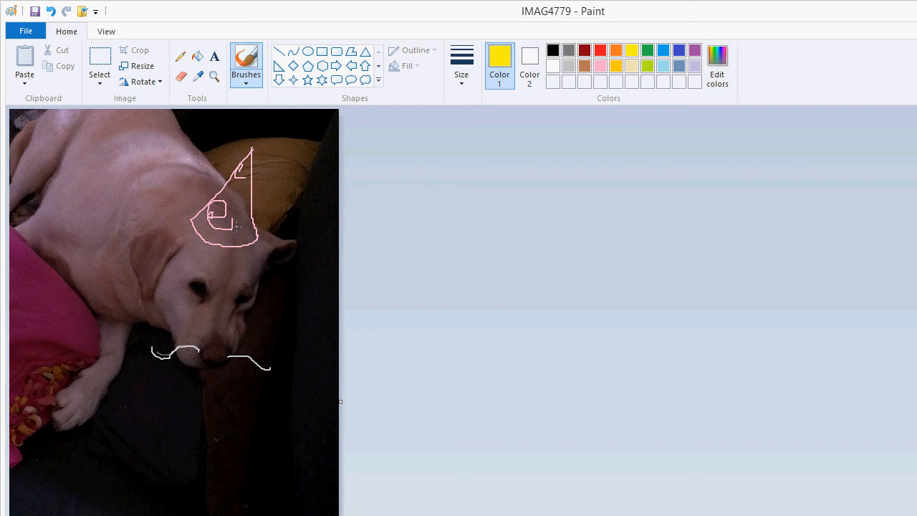
{"action": "left_click_drag", "start_coordinate": [236, 200], "coordinate": [237, 229]}
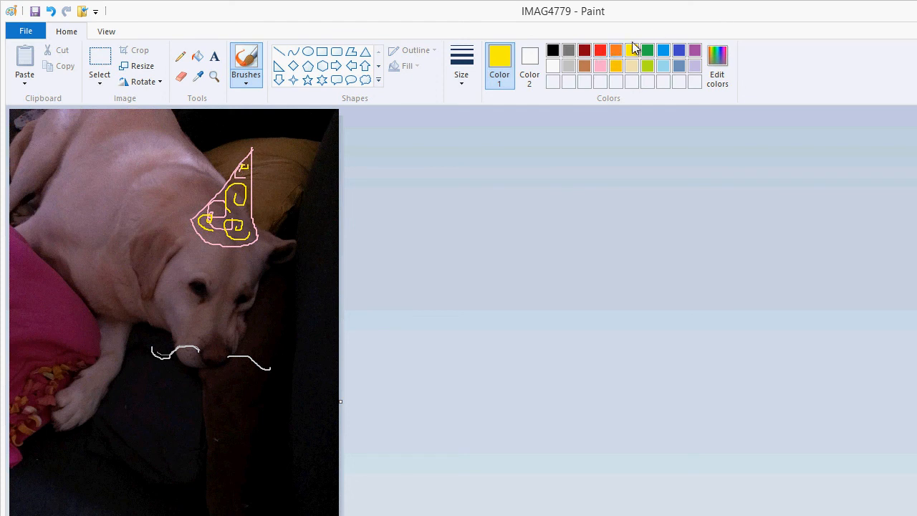
Step: Brush green streamers on the hat tip, save, and dismiss the sharing violation warning
{"action": "left_click", "coordinate": [648, 49]}
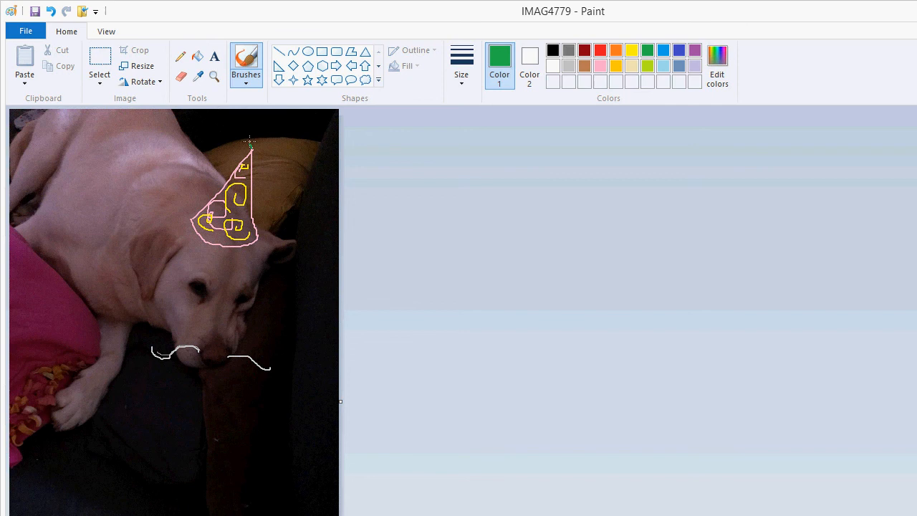
{"action": "left_click_drag", "start_coordinate": [221, 136], "coordinate": [279, 126]}
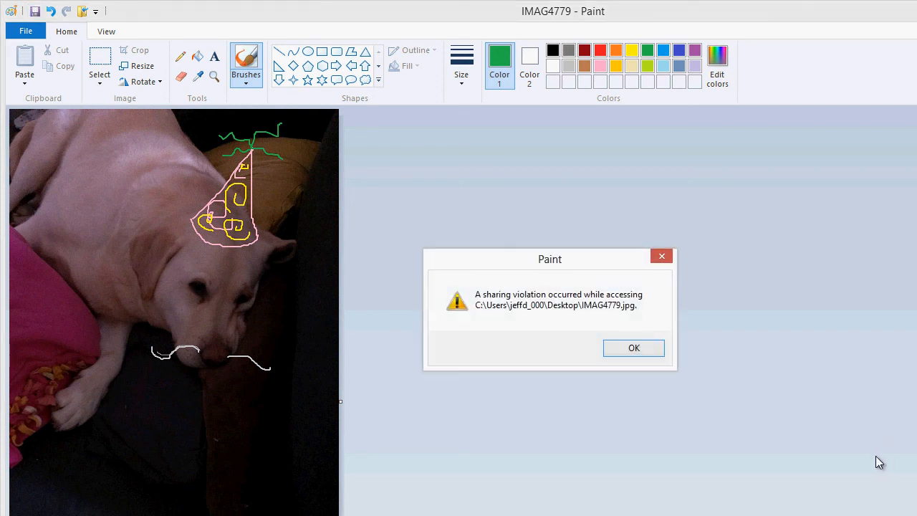
{"action": "mouse_move", "coordinate": [543, 294]}
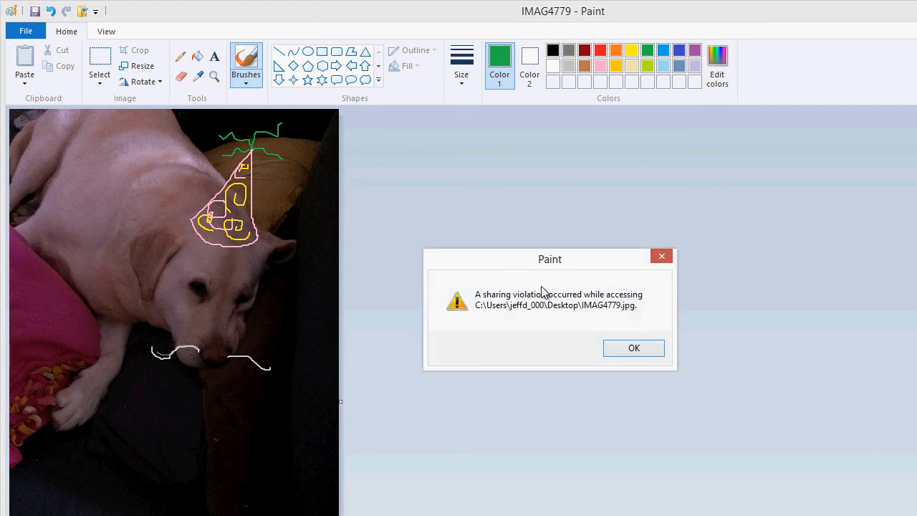
{"action": "mouse_move", "coordinate": [530, 336]}
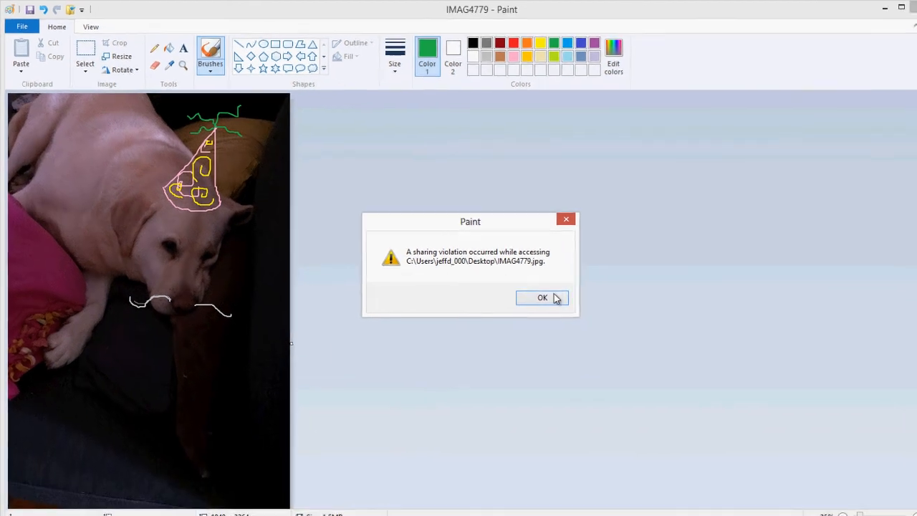
{"action": "left_click", "coordinate": [542, 297]}
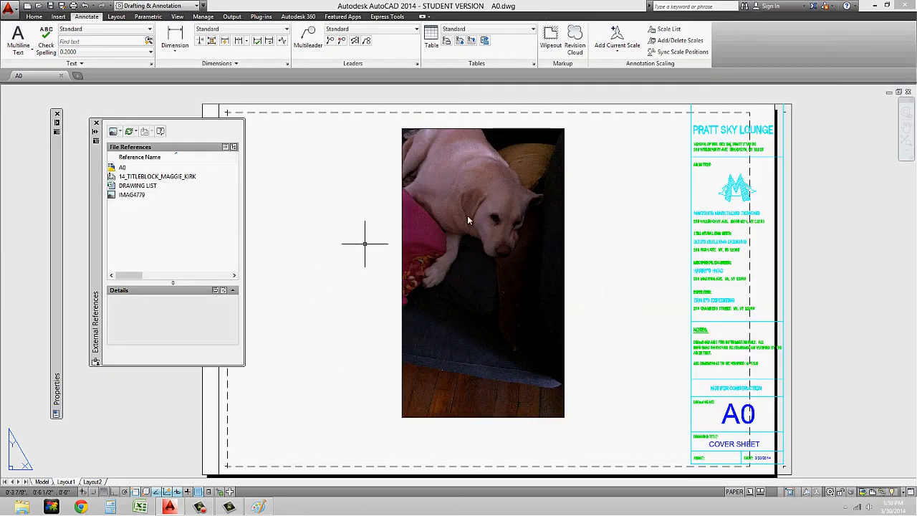
{"action": "mouse_move", "coordinate": [519, 341]}
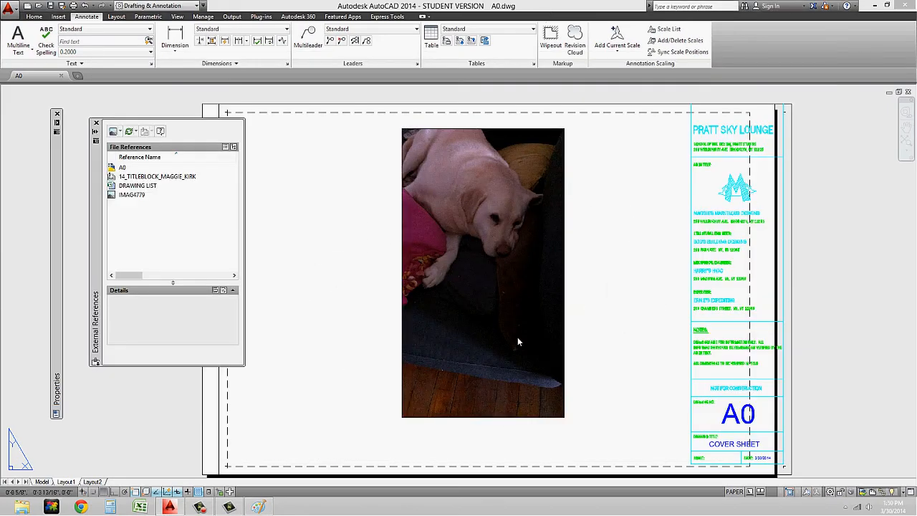
{"action": "mouse_move", "coordinate": [559, 367]}
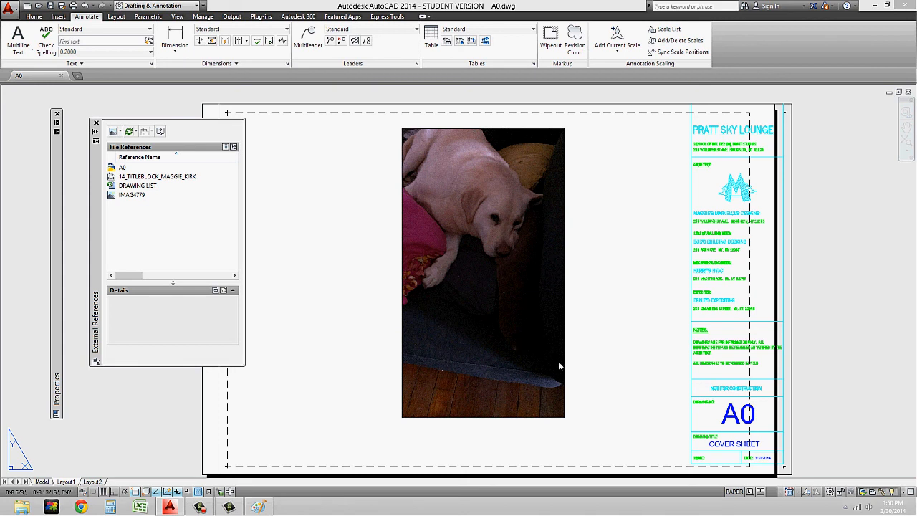
{"action": "mouse_move", "coordinate": [523, 227]}
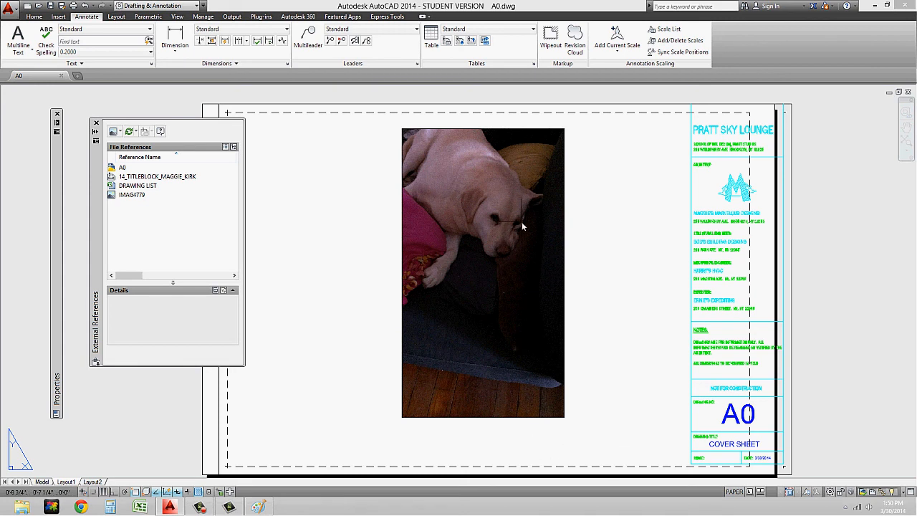
{"action": "mouse_move", "coordinate": [523, 231]}
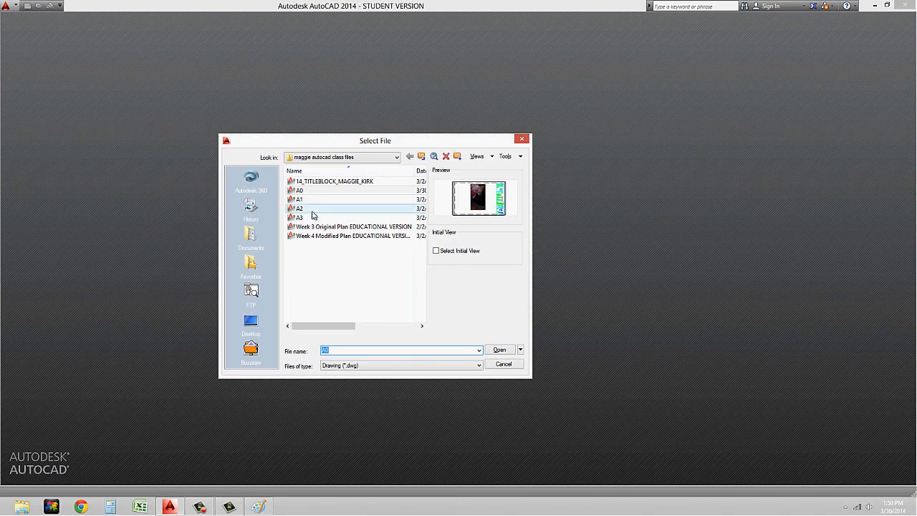
Step: Reopen A0.dwg so the attached photo shows the mustache and party hat
{"action": "left_click", "coordinate": [499, 349]}
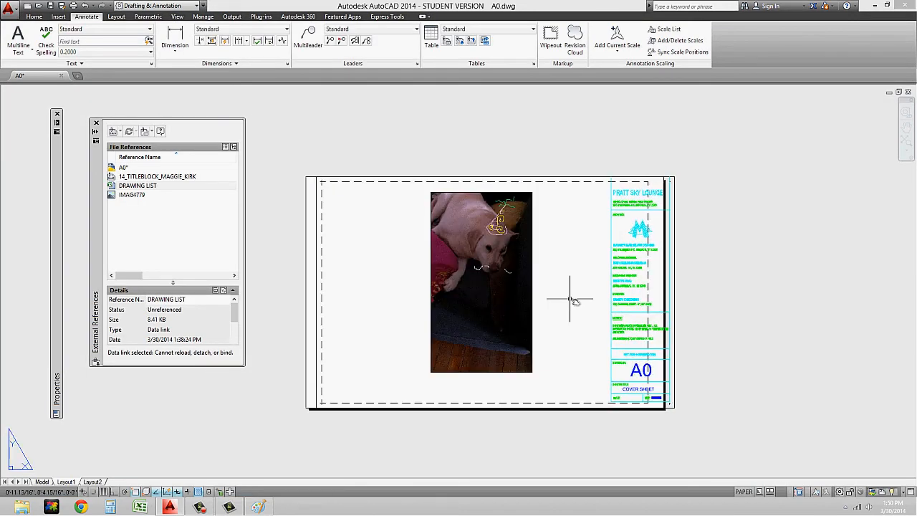
{"action": "mouse_move", "coordinate": [576, 301]}
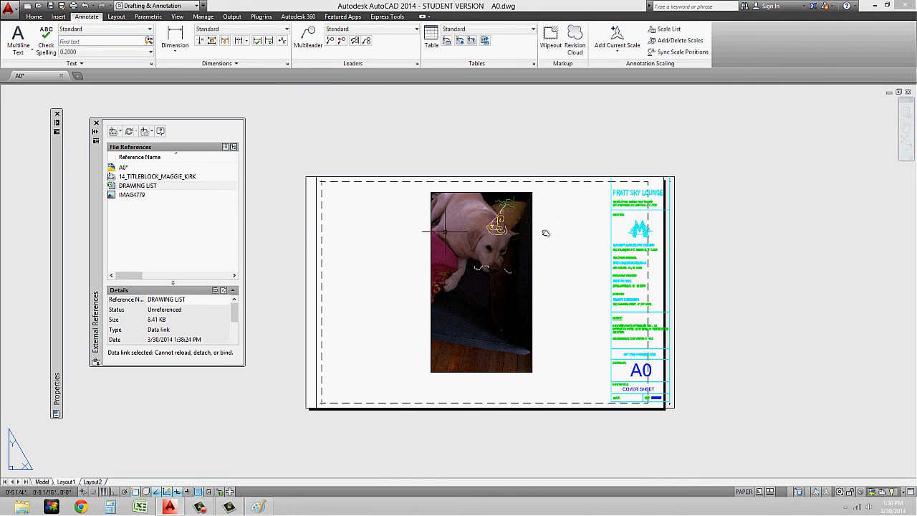
{"action": "mouse_move", "coordinate": [551, 275]}
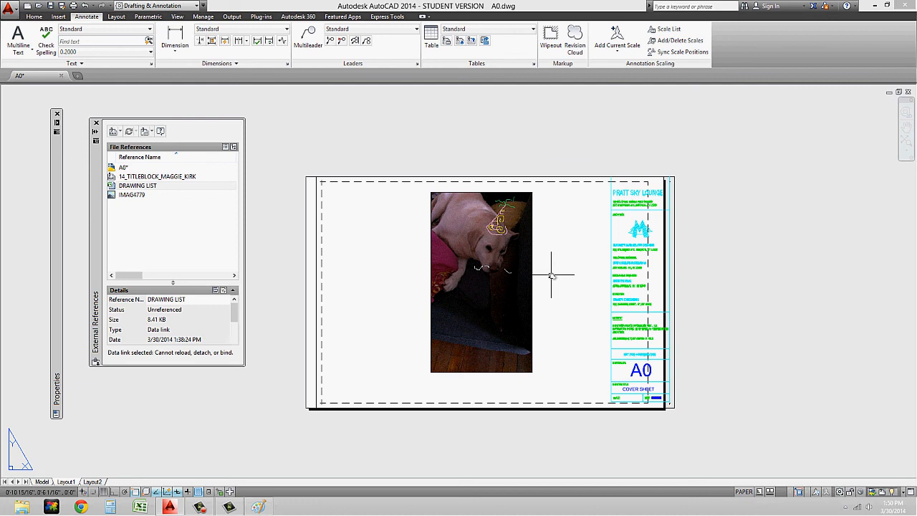